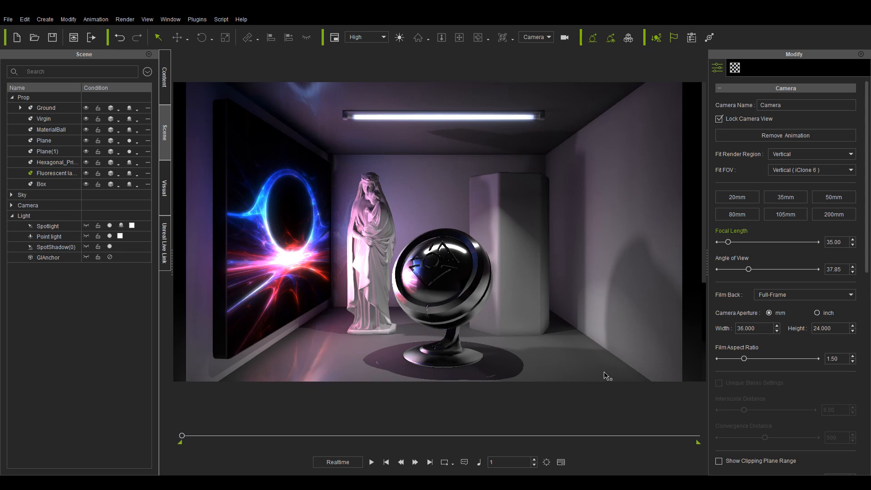
# Step: Switch the spotlight on with beam angle 54 and range 304, then select the point light
pyautogui.click(48, 226)
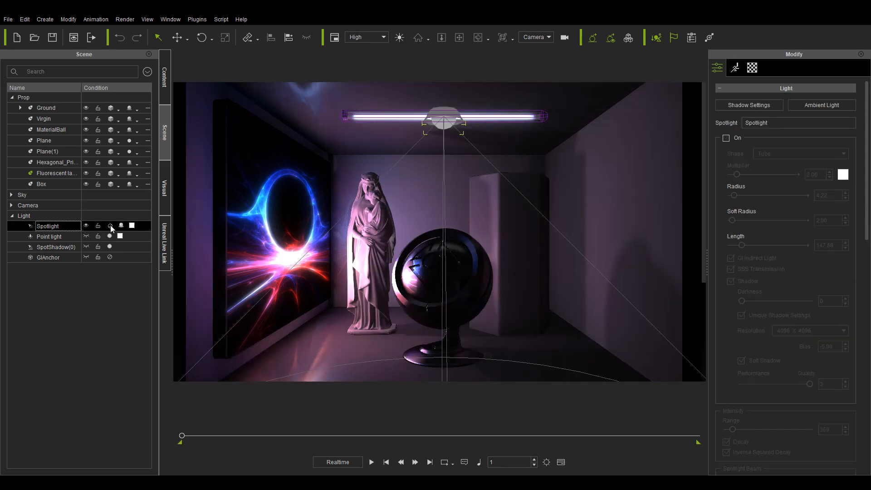
pyautogui.click(725, 137)
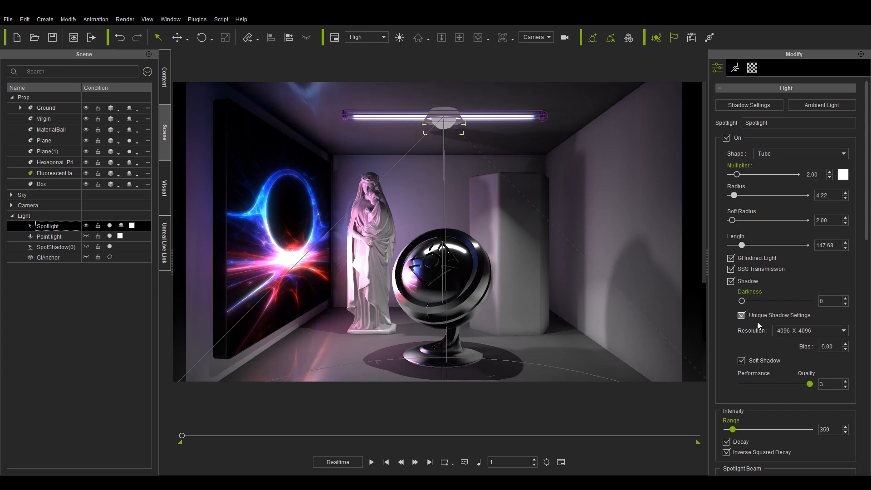
pyautogui.scroll(-3)
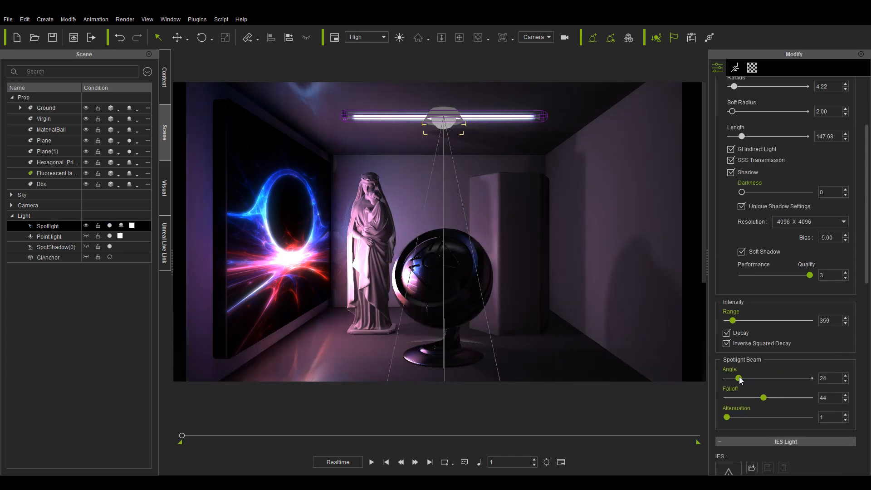
pyautogui.moveTo(733, 378); pyautogui.dragTo(757, 378)
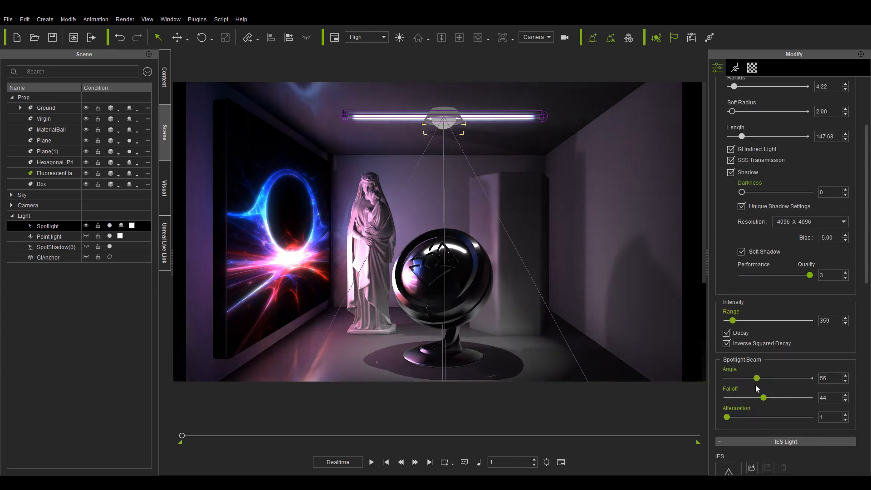
pyautogui.moveTo(755, 321); pyautogui.dragTo(749, 320)
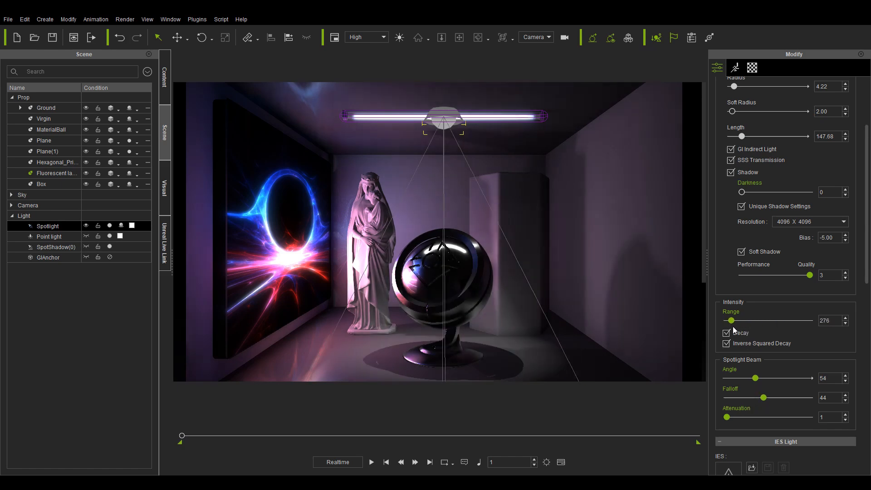
pyautogui.moveTo(727, 321); pyautogui.dragTo(747, 320)
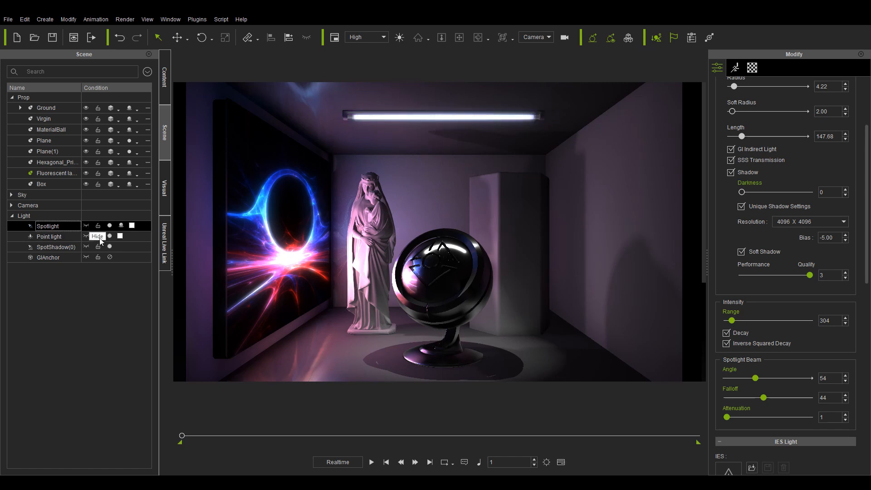
pyautogui.click(49, 236)
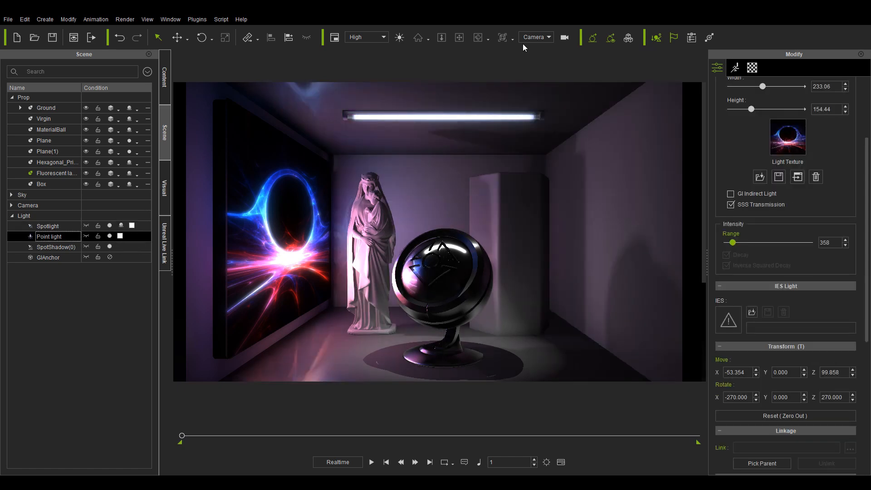
# Step: Select the demo scene's spotlight and set its range to 455 and beam angle to 111
pyautogui.click(51, 129)
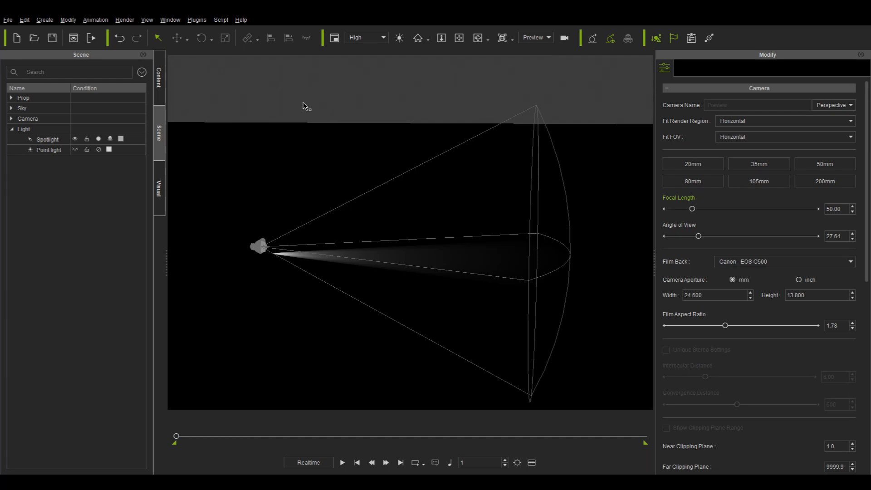
pyautogui.click(49, 149)
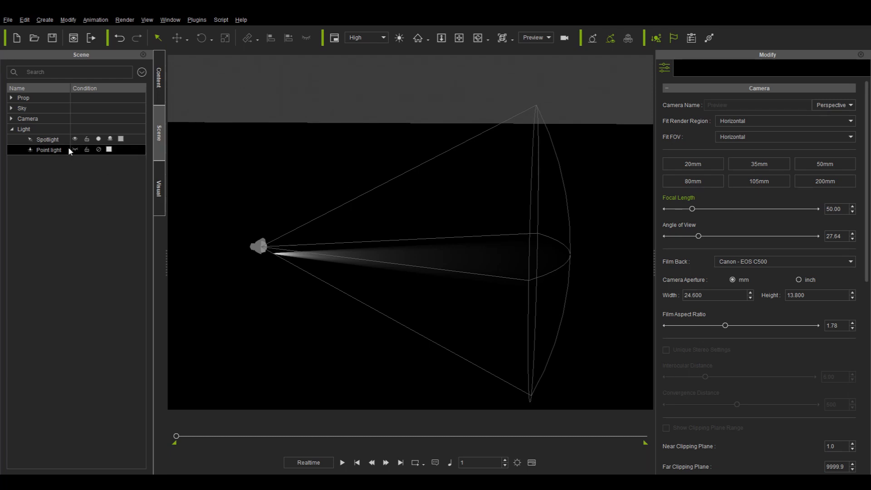
pyautogui.click(47, 139)
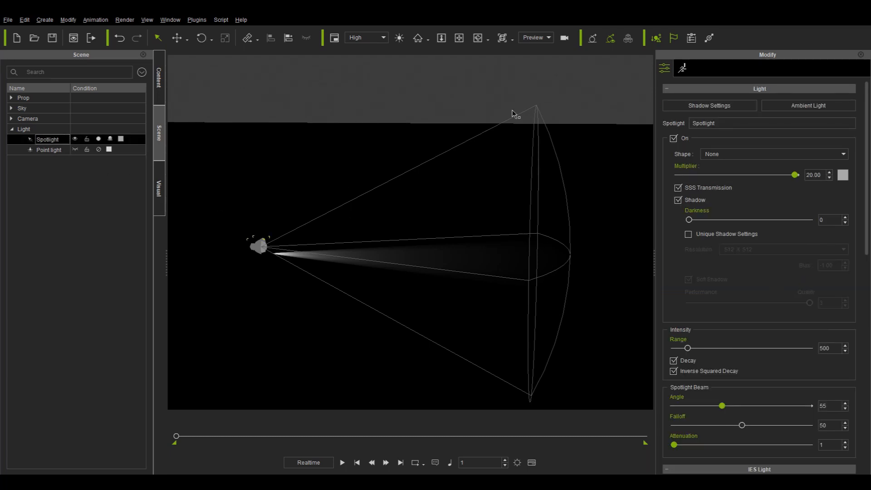
pyautogui.moveTo(403, 311)
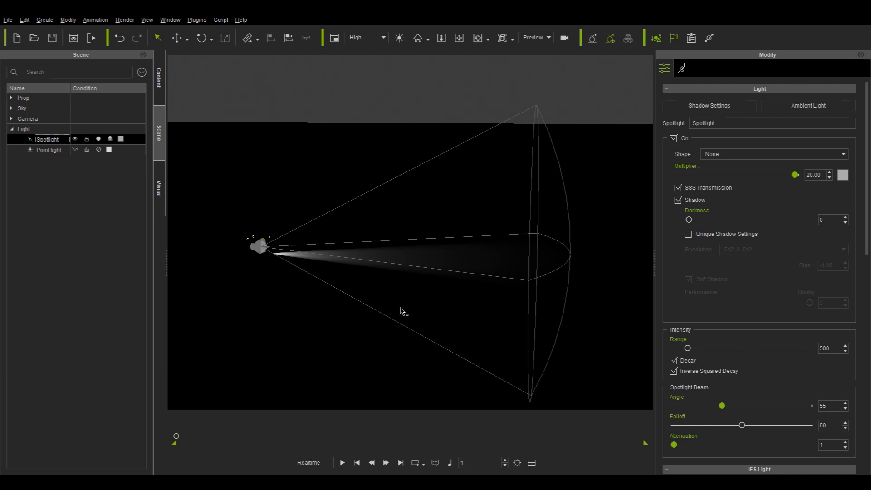
pyautogui.moveTo(686, 347); pyautogui.dragTo(677, 347)
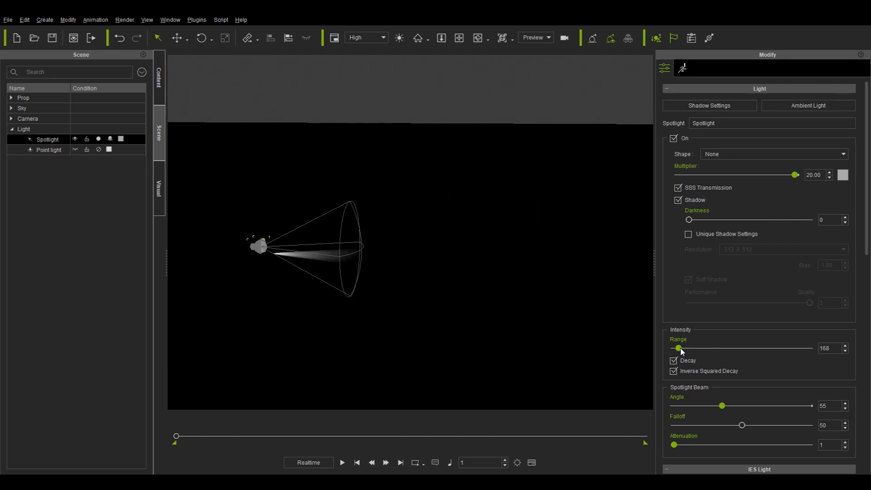
pyautogui.moveTo(676, 348); pyautogui.dragTo(687, 348)
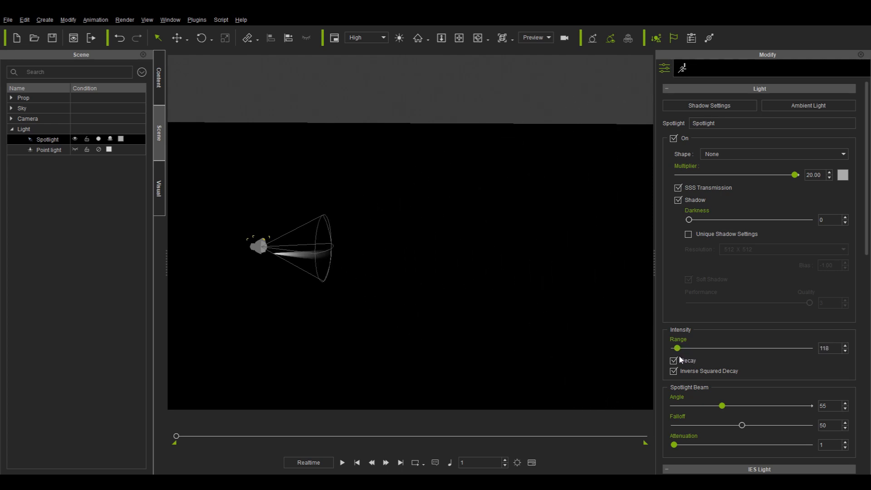
pyautogui.moveTo(676, 348); pyautogui.dragTo(685, 349)
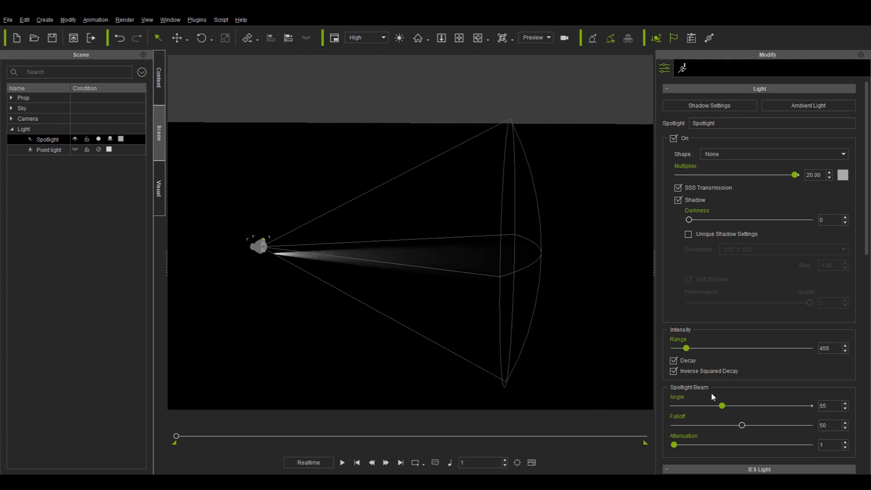
pyautogui.moveTo(722, 405); pyautogui.dragTo(783, 405)
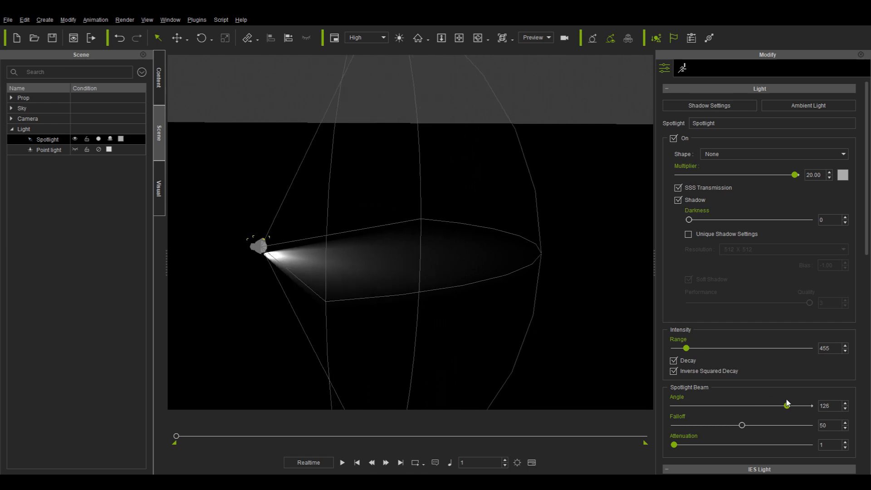
pyautogui.moveTo(794, 405); pyautogui.dragTo(711, 405)
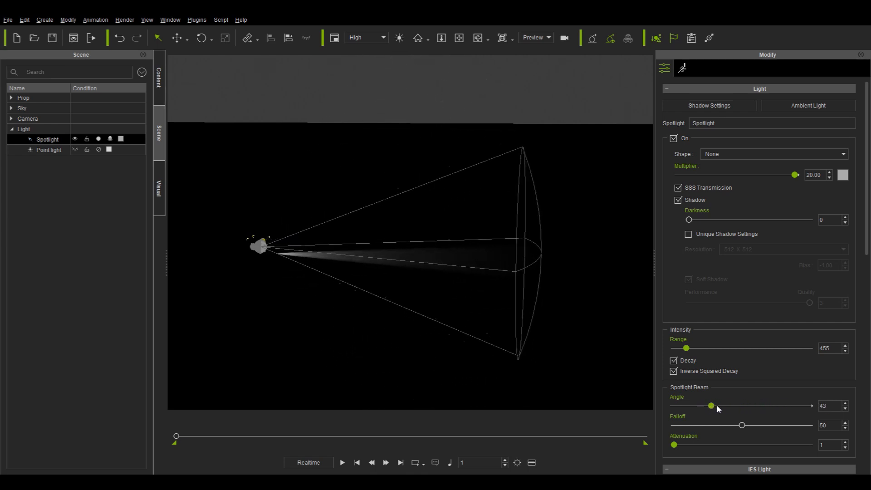
pyautogui.moveTo(712, 405); pyautogui.dragTo(771, 405)
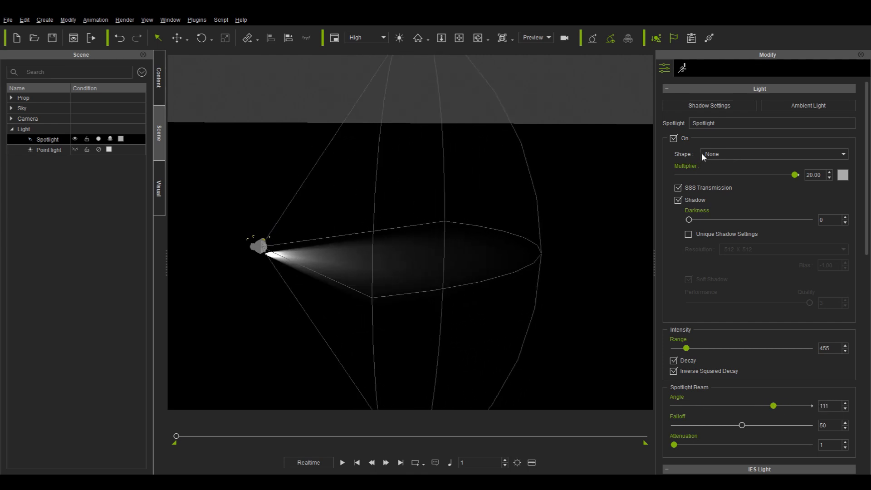
# Step: Change the spotlight to a rectangle shape, 173.95 wide by 159.21 high
pyautogui.click(771, 154)
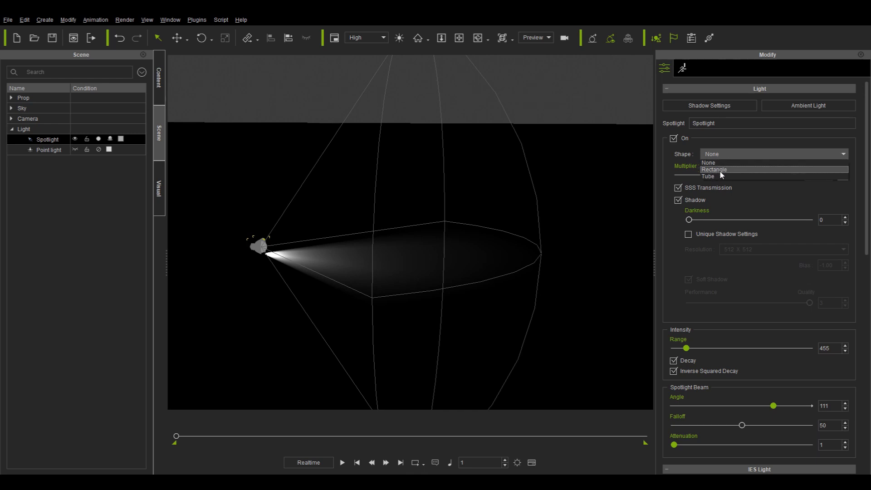
pyautogui.click(714, 169)
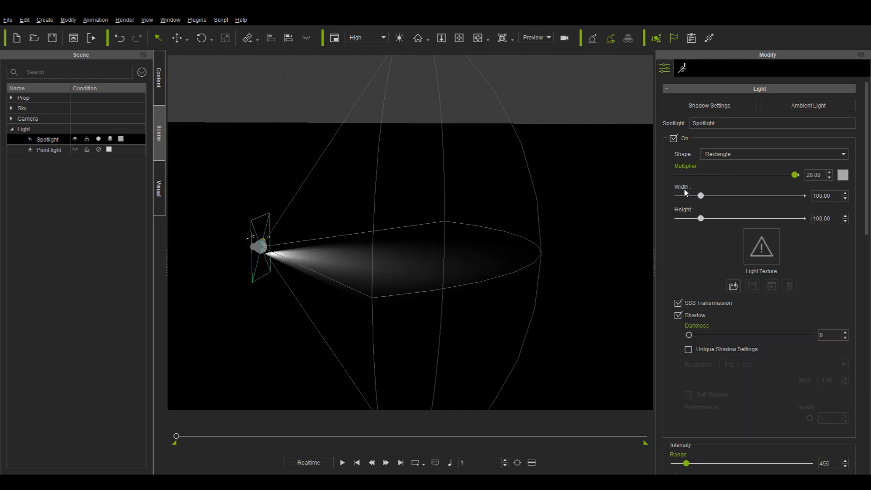
pyautogui.moveTo(700, 195); pyautogui.dragTo(729, 195)
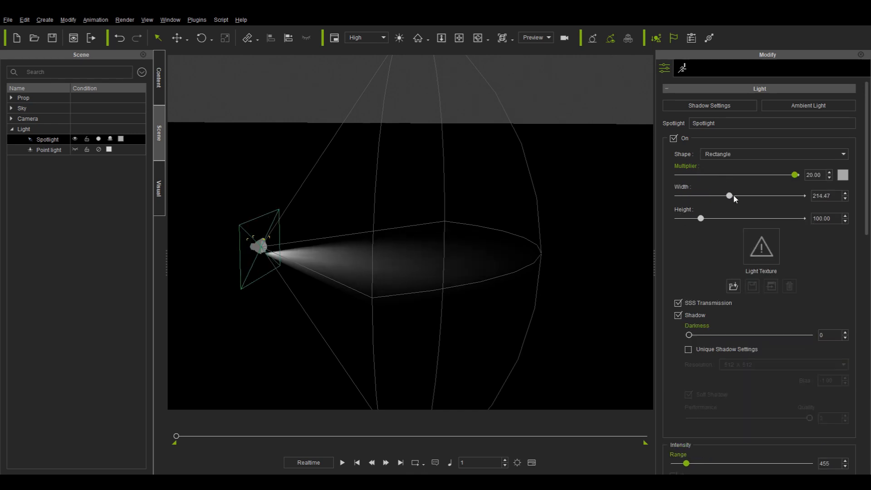
pyautogui.moveTo(729, 195); pyautogui.dragTo(718, 195)
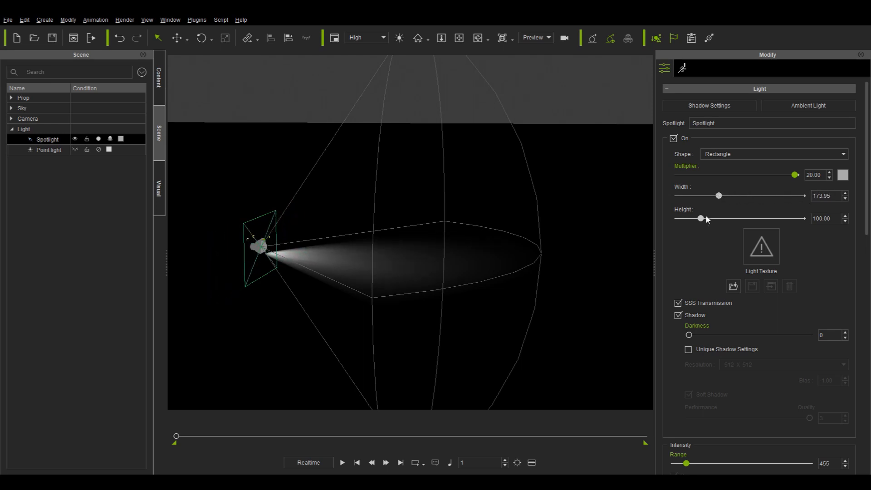
pyautogui.moveTo(699, 218); pyautogui.dragTo(719, 218)
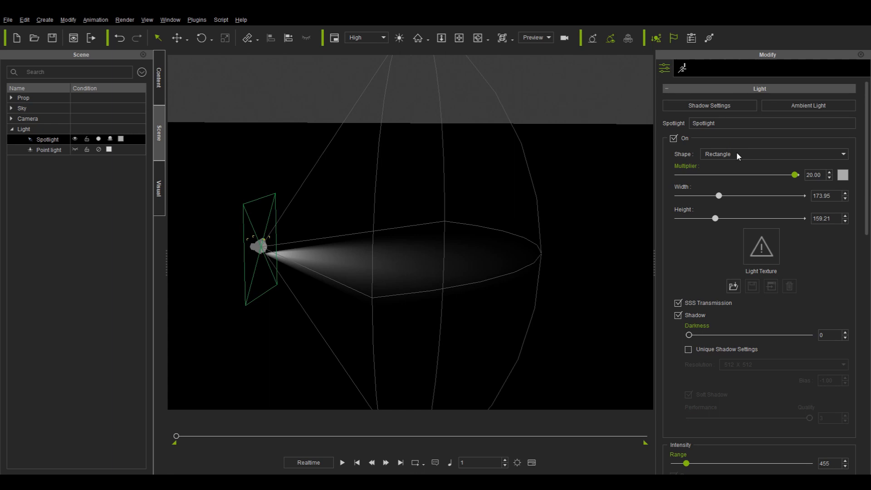
# Step: Make the spotlight a tube (radius 35.53, length about 799) and set point light range 202
pyautogui.click(772, 154)
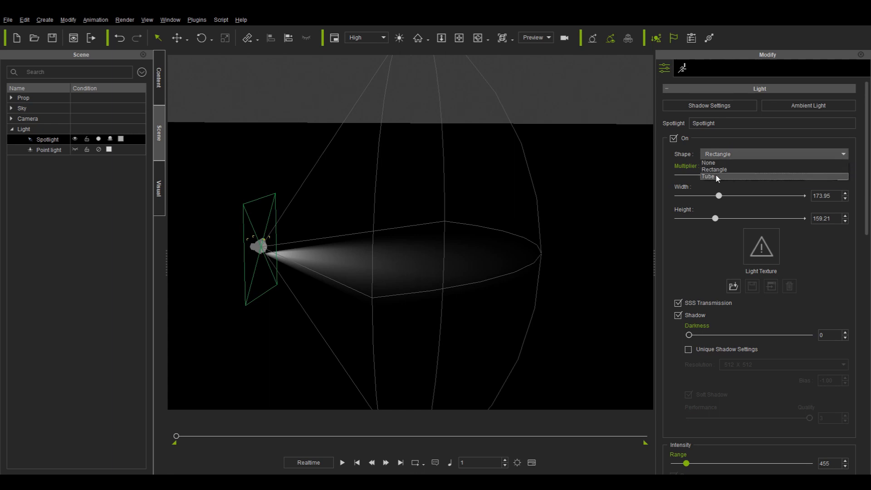
pyautogui.click(707, 176)
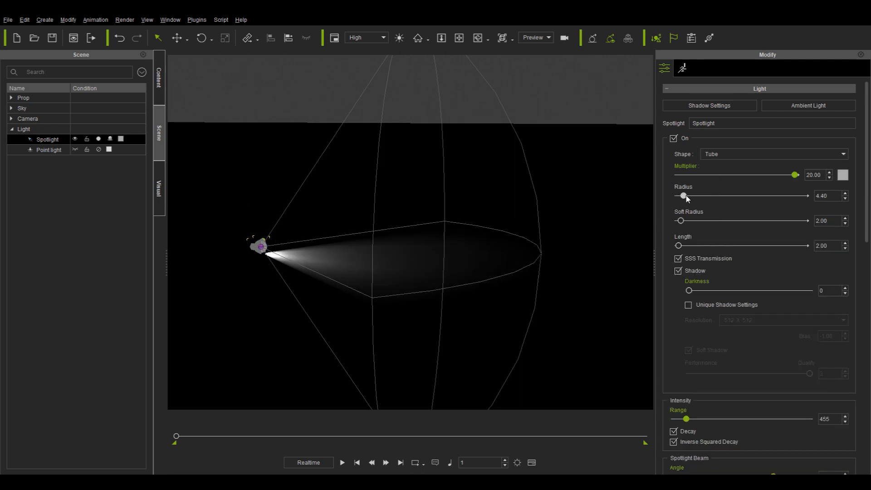
pyautogui.moveTo(682, 195); pyautogui.dragTo(739, 195)
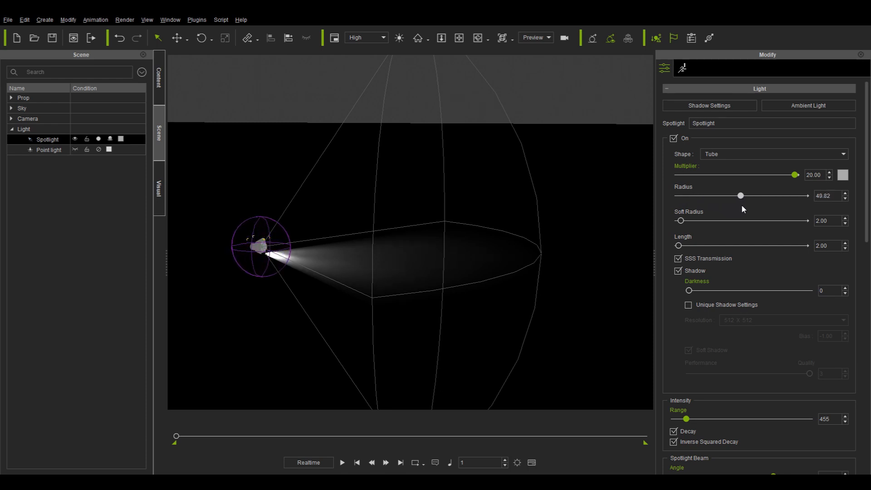
pyautogui.moveTo(740, 195); pyautogui.dragTo(722, 196)
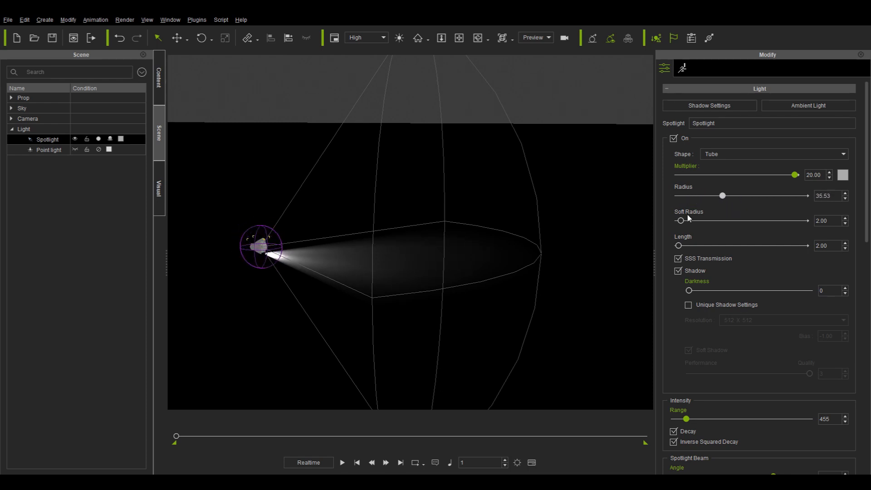
pyautogui.moveTo(678, 246); pyautogui.dragTo(777, 246)
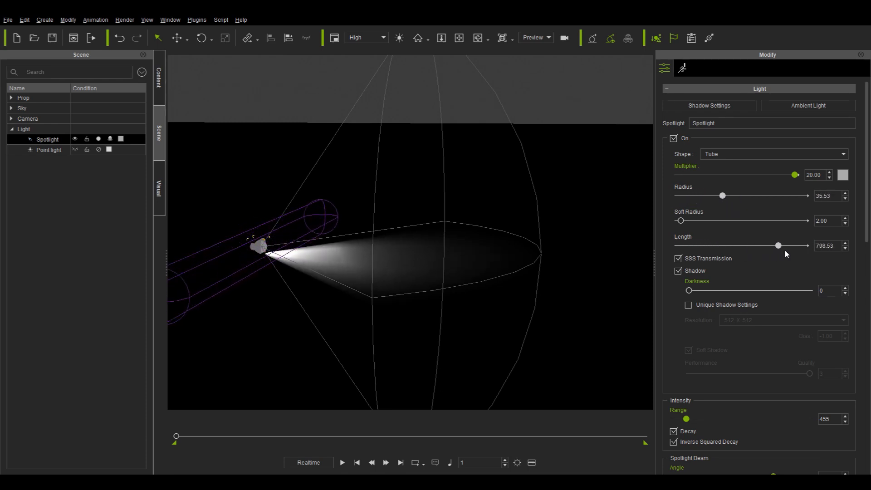
pyautogui.moveTo(777, 246); pyautogui.dragTo(723, 246)
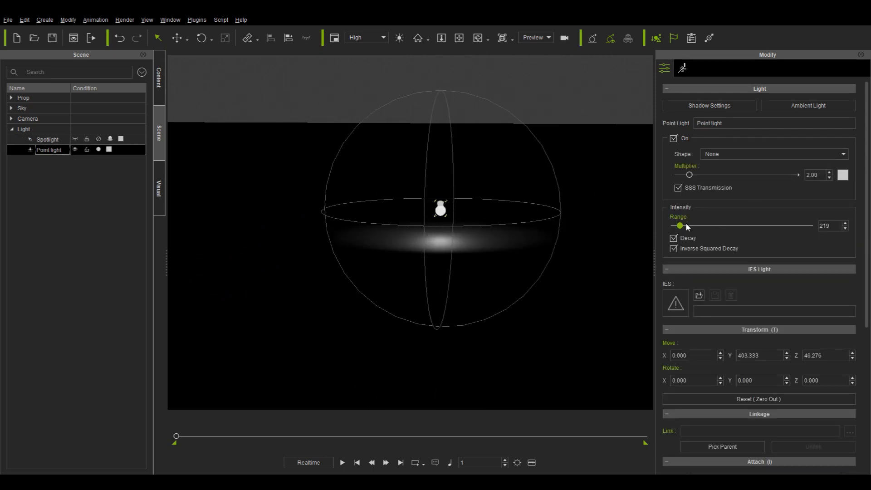
pyautogui.moveTo(679, 225); pyautogui.dragTo(692, 224)
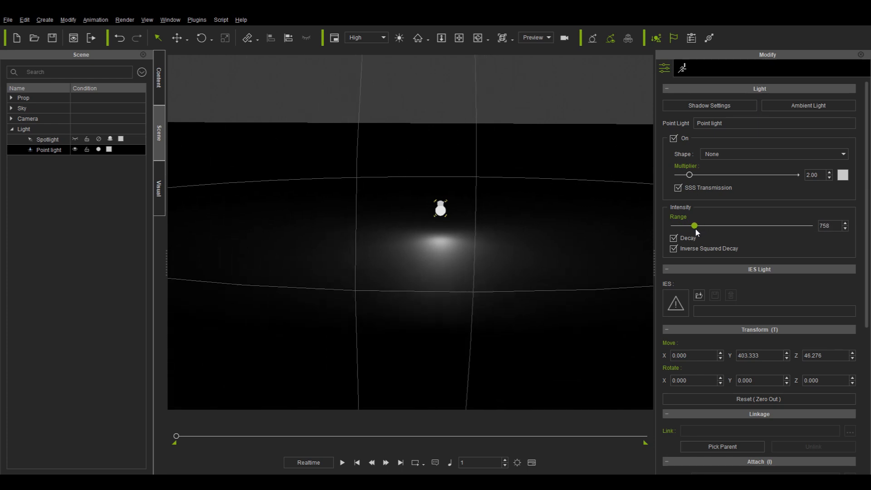
pyautogui.moveTo(693, 225); pyautogui.dragTo(693, 225)
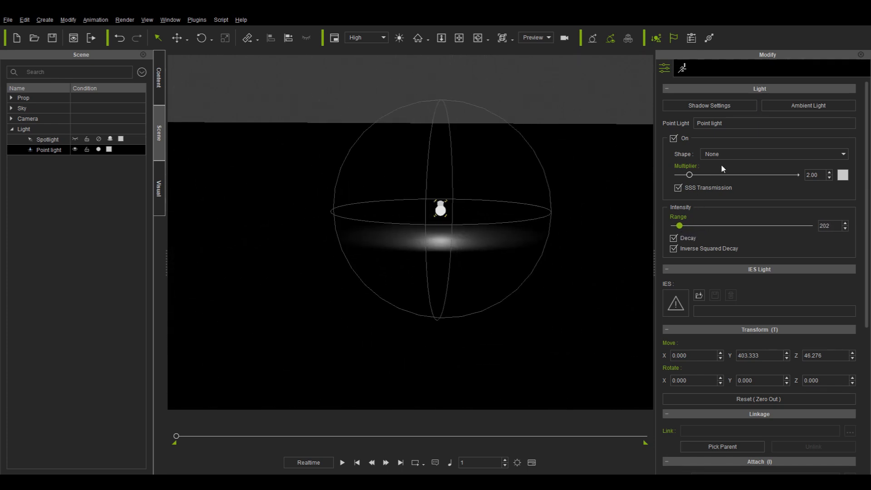
# Step: Stretch the rectangular point light to about 338 wide and 170 tall
pyautogui.click(772, 153)
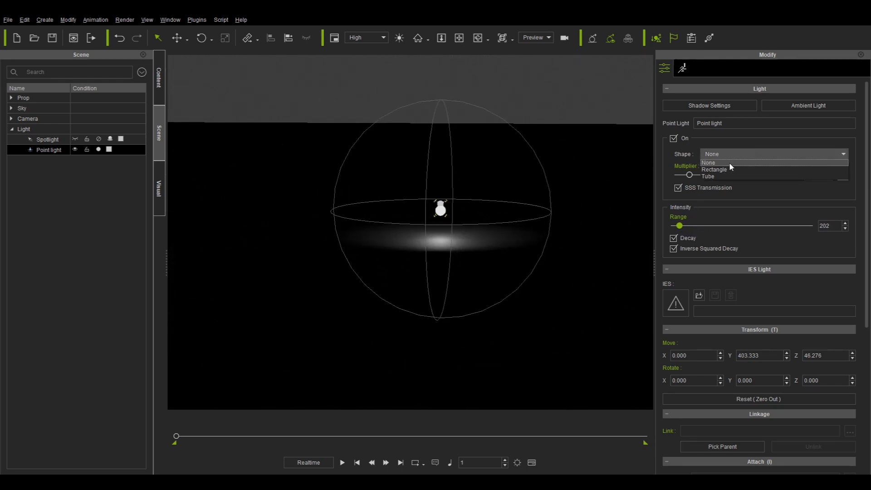
pyautogui.click(714, 169)
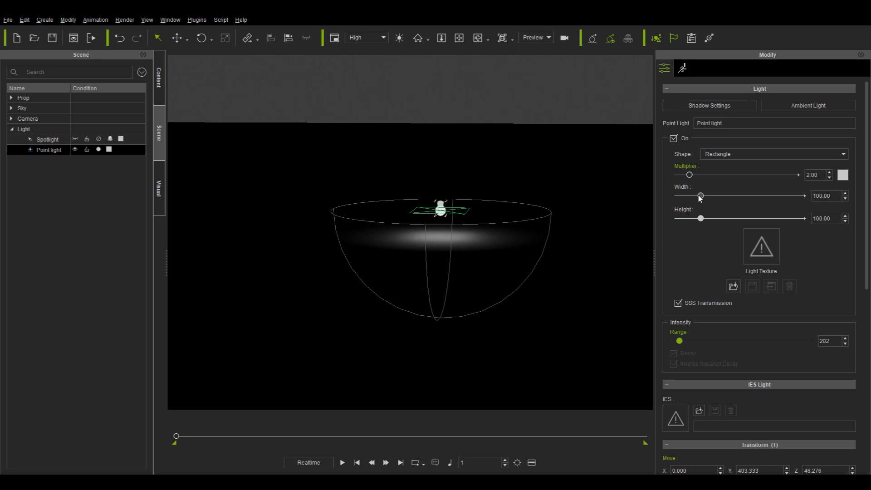
pyautogui.moveTo(700, 196); pyautogui.dragTo(759, 195)
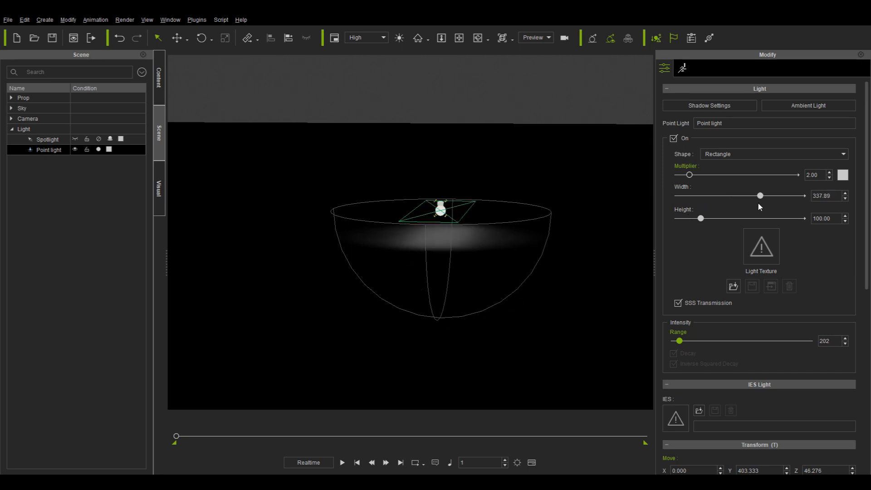
pyautogui.moveTo(699, 218); pyautogui.dragTo(735, 217)
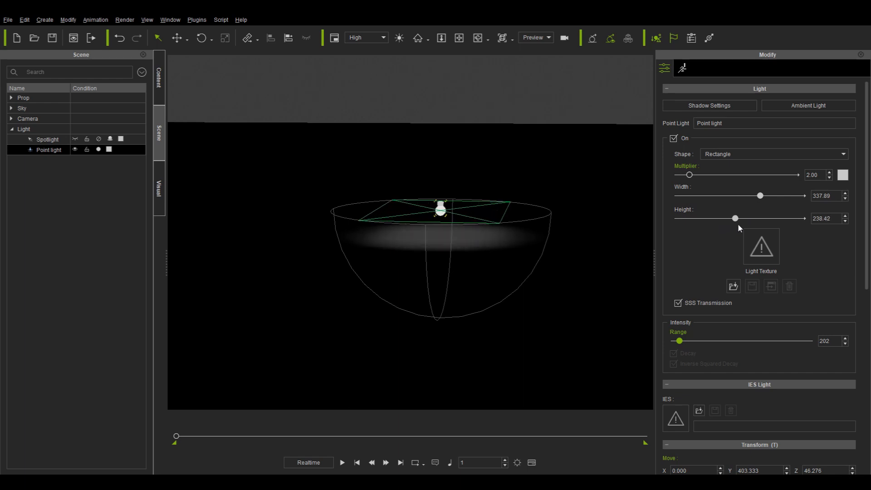
pyautogui.moveTo(734, 217); pyautogui.dragTo(718, 217)
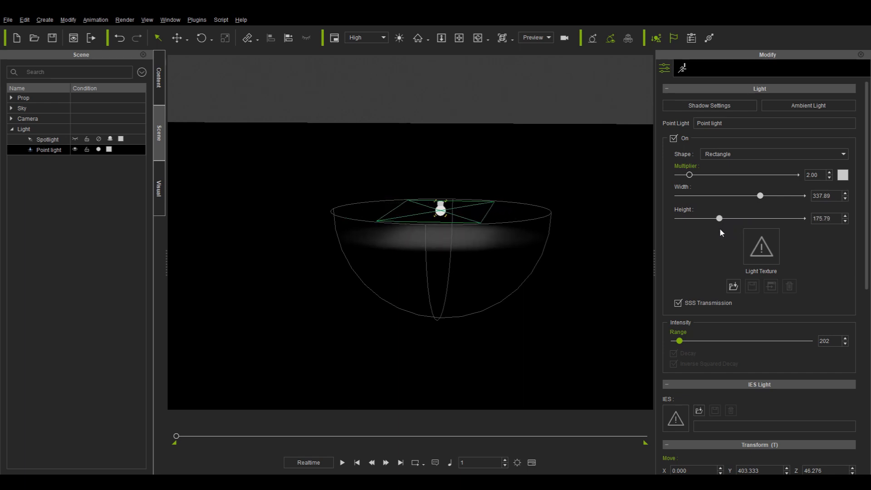
pyautogui.moveTo(719, 218); pyautogui.dragTo(717, 218)
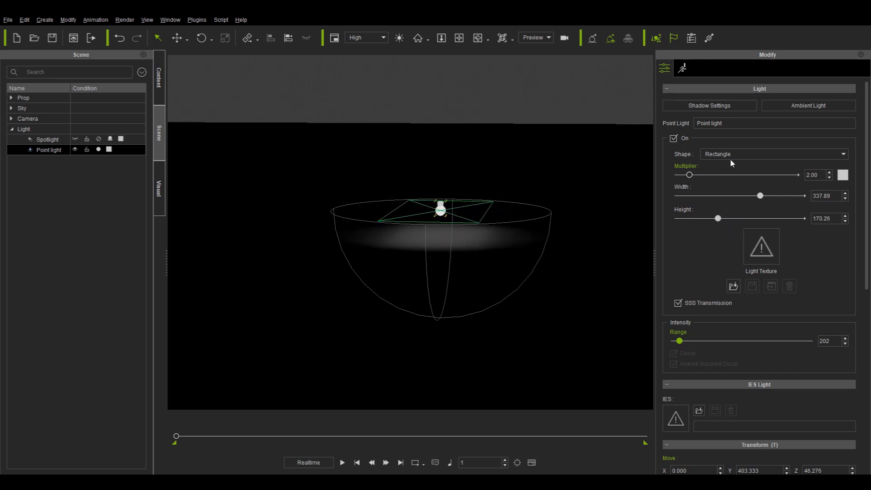
# Step: Turn the point light into a tube with radius about 72 and length around 900
pyautogui.click(771, 154)
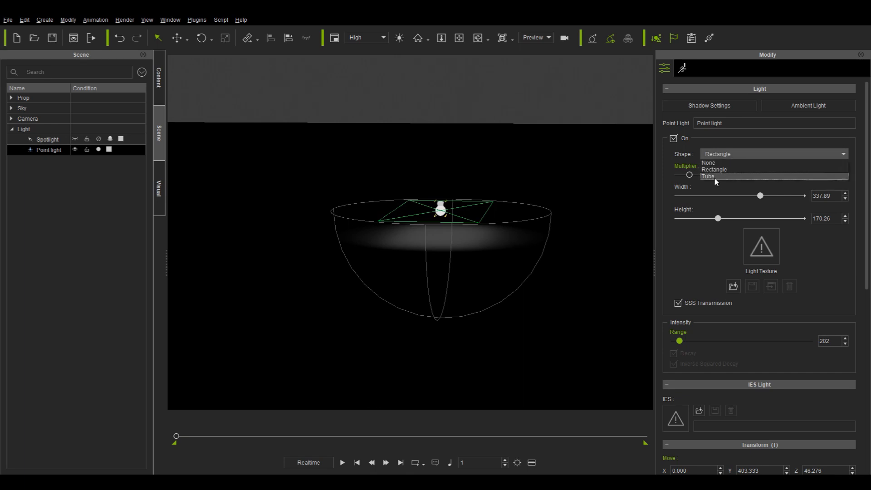
pyautogui.click(707, 176)
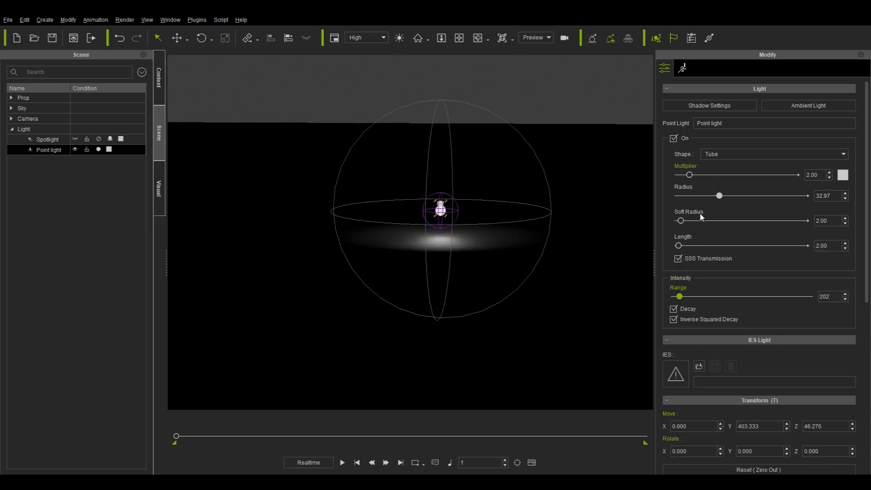
pyautogui.moveTo(717, 195); pyautogui.dragTo(709, 195)
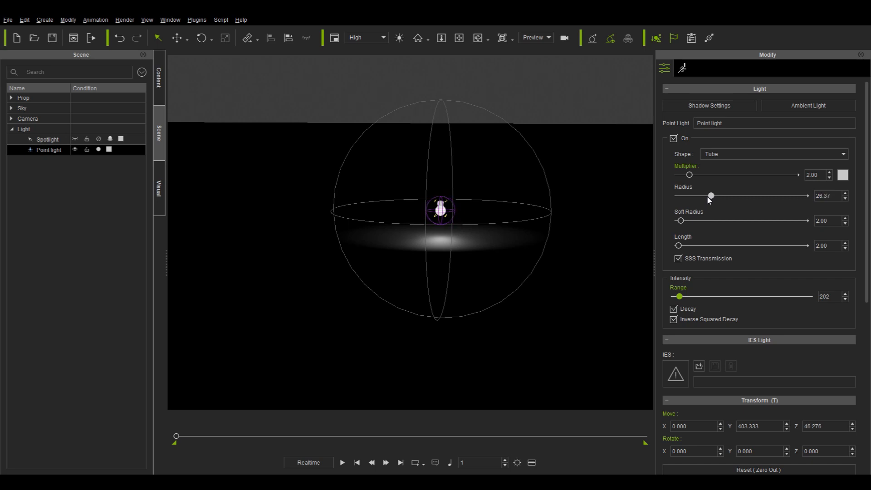
pyautogui.moveTo(709, 196); pyautogui.dragTo(793, 196)
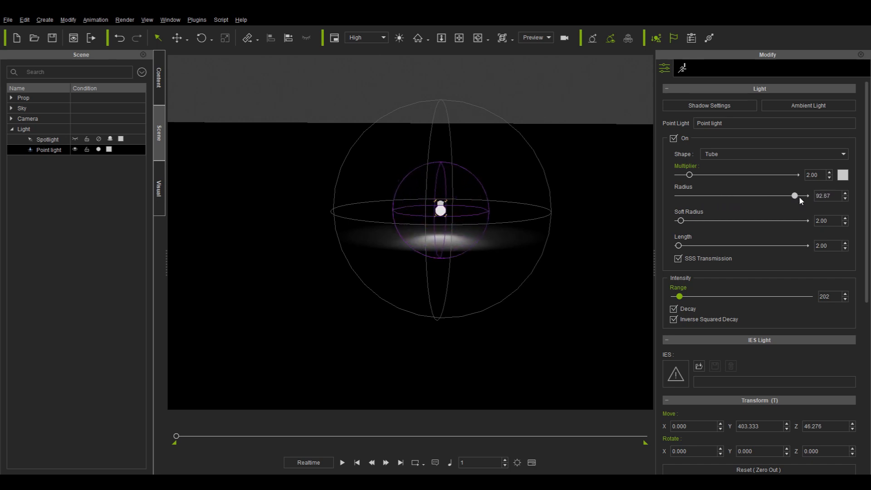
pyautogui.moveTo(793, 195); pyautogui.dragTo(709, 195)
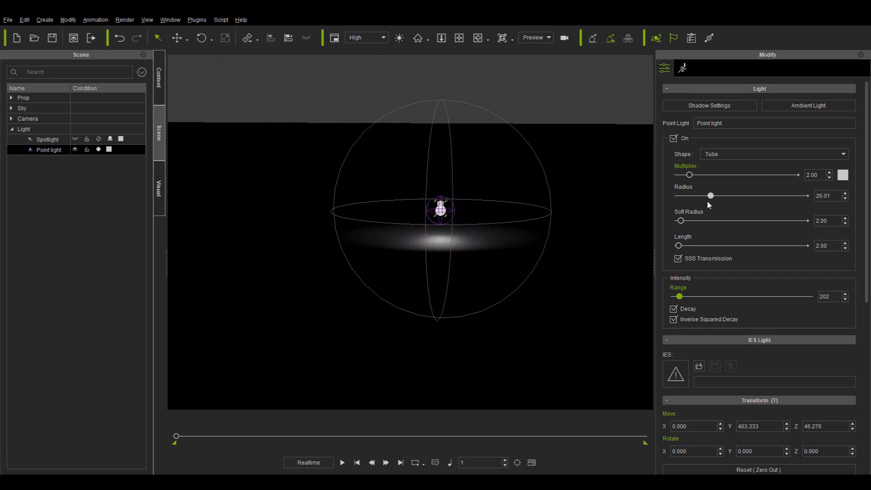
pyautogui.moveTo(709, 196); pyautogui.dragTo(768, 196)
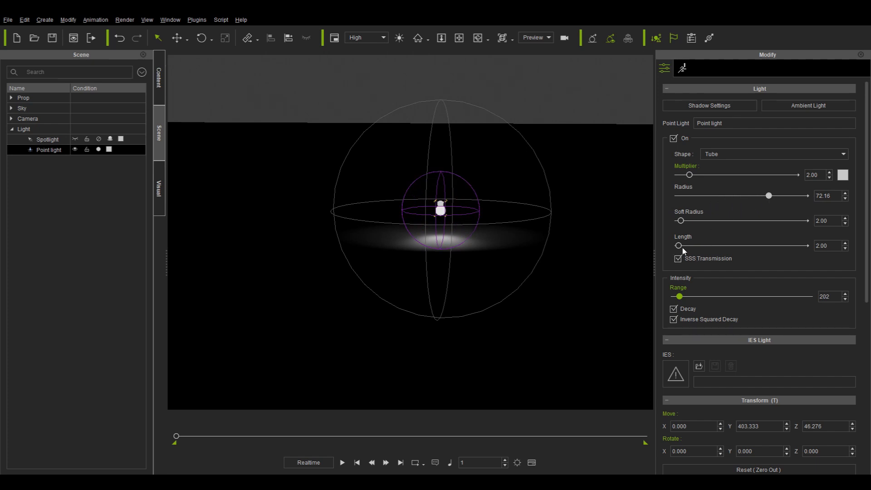
pyautogui.moveTo(678, 246); pyautogui.dragTo(783, 245)
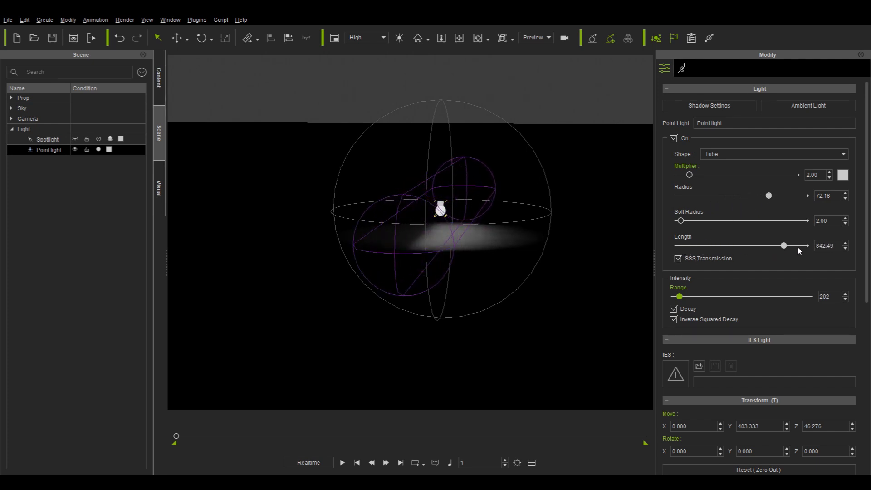
pyautogui.moveTo(783, 245); pyautogui.dragTo(682, 245)
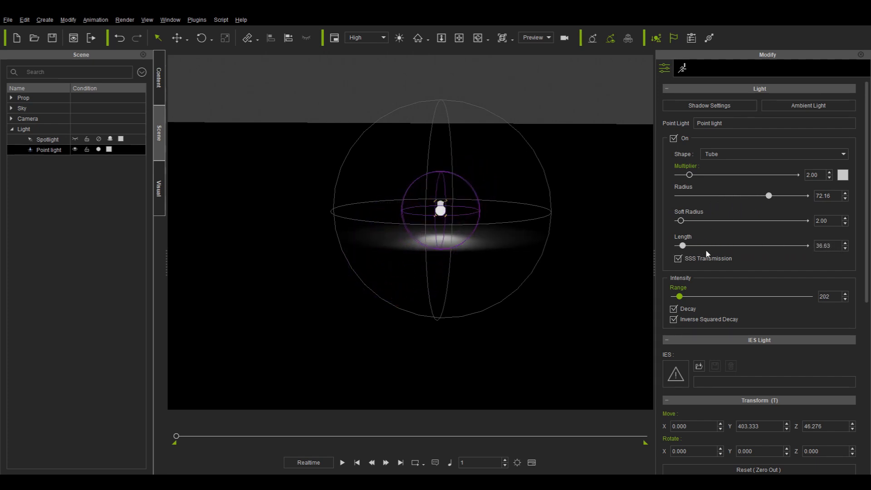
pyautogui.moveTo(682, 245); pyautogui.dragTo(790, 245)
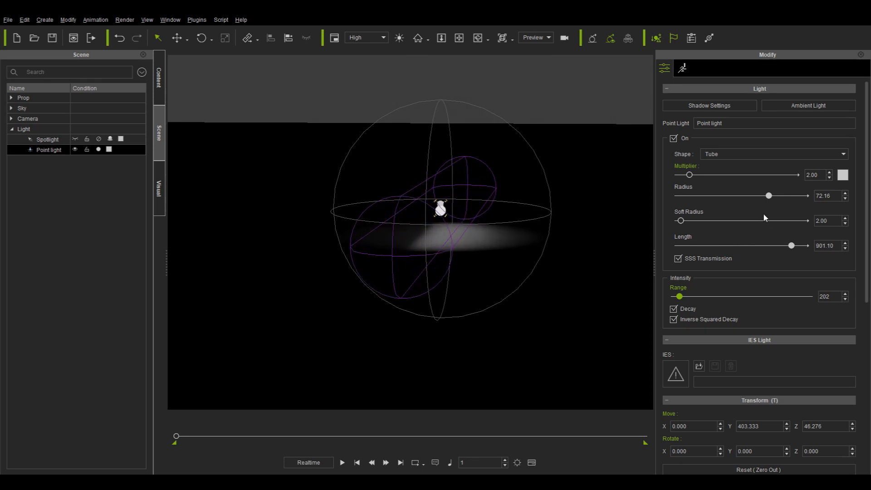
pyautogui.moveTo(769, 196); pyautogui.dragTo(719, 196)
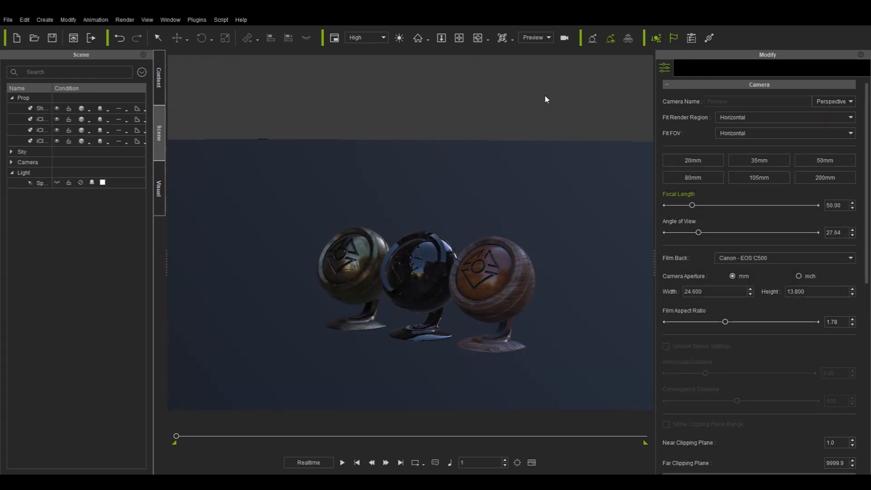
# Step: Toggle image-based lighting off and back on, then return to the scene object list
pyautogui.click(158, 189)
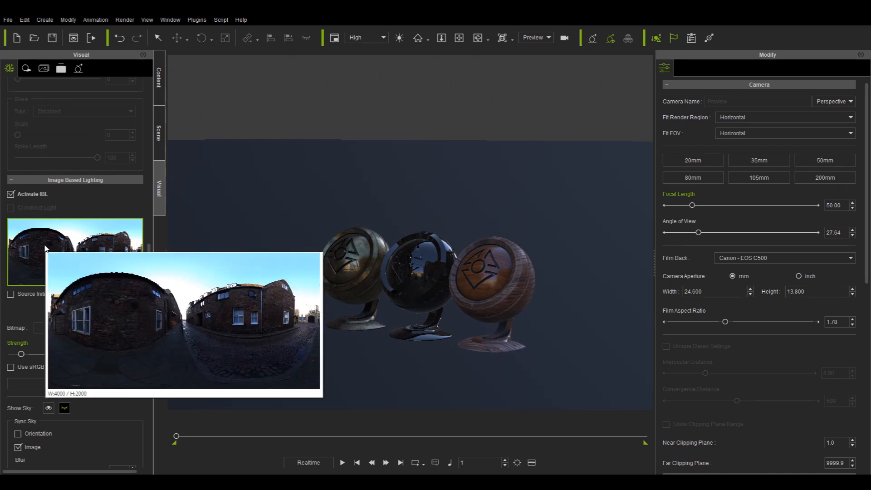
pyautogui.click(10, 193)
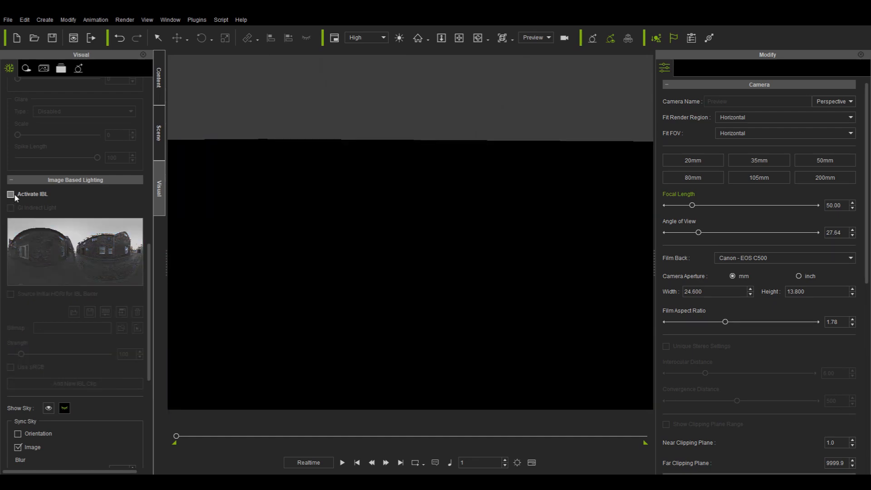
pyautogui.click(10, 193)
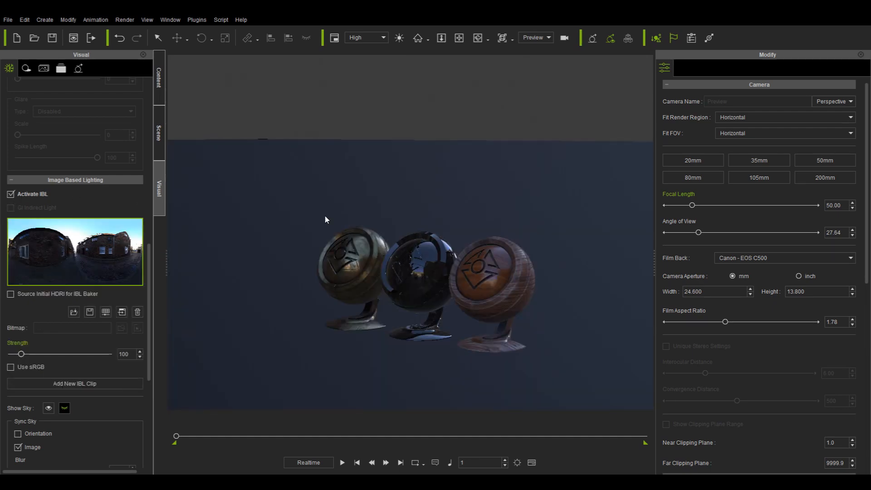
pyautogui.click(159, 133)
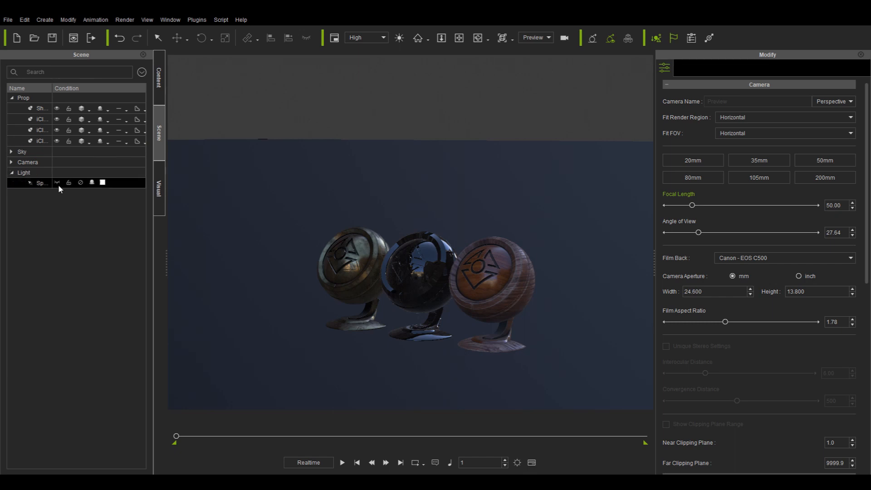
# Step: Switch the spotlight on and move it lower, beside the three spheres
pyautogui.click(41, 183)
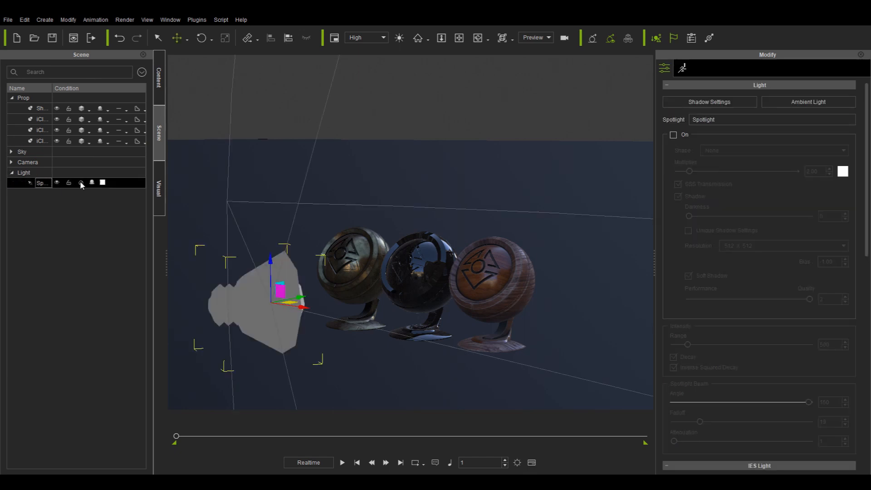
pyautogui.click(673, 134)
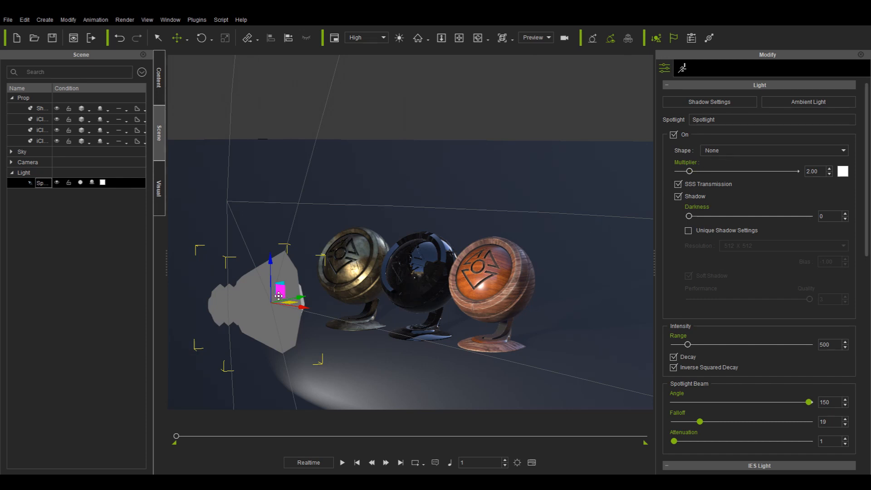
pyautogui.moveTo(278, 291); pyautogui.dragTo(250, 316)
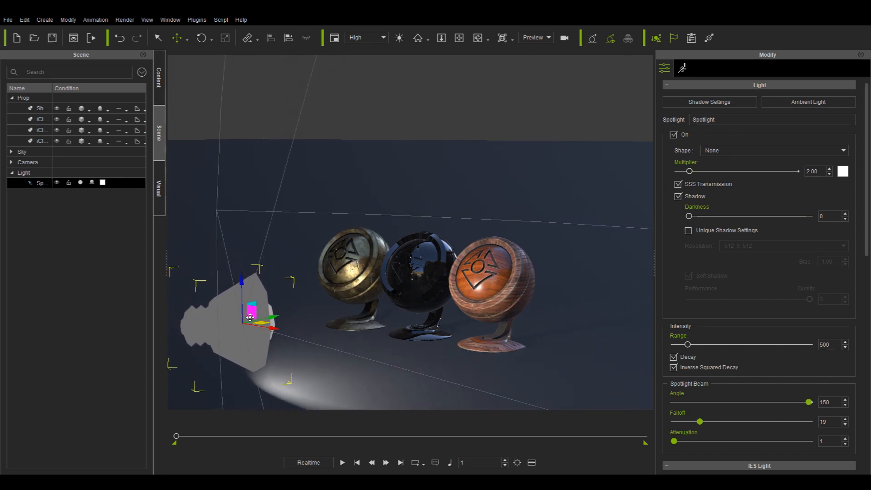
pyautogui.moveTo(250, 316); pyautogui.dragTo(353, 325)
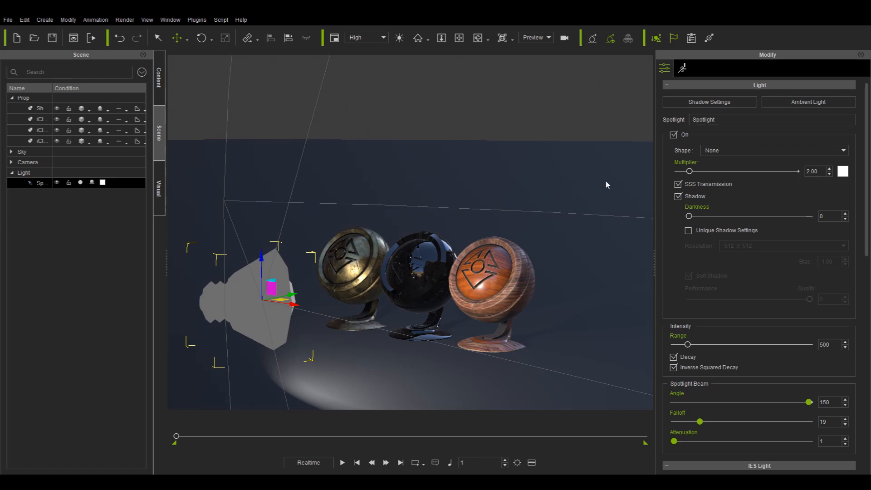
# Step: Give the spotlight a rectangle shape about 103 wide and 56 tall
pyautogui.click(771, 150)
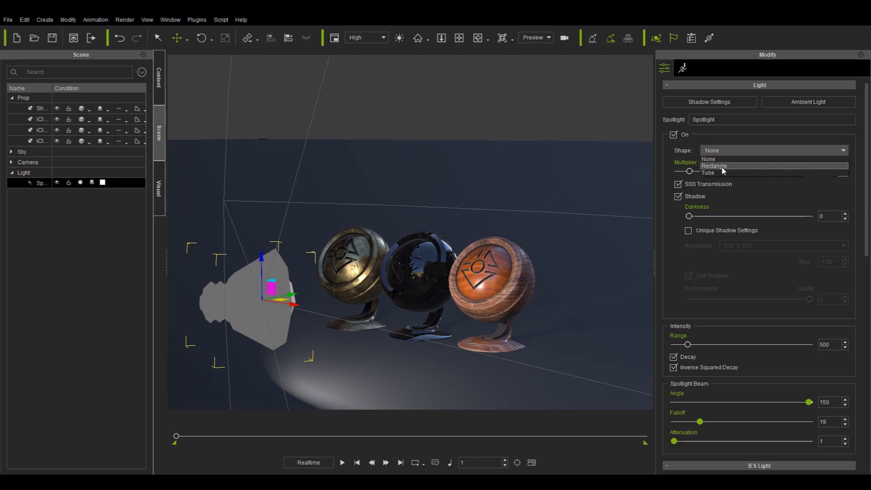
pyautogui.click(713, 166)
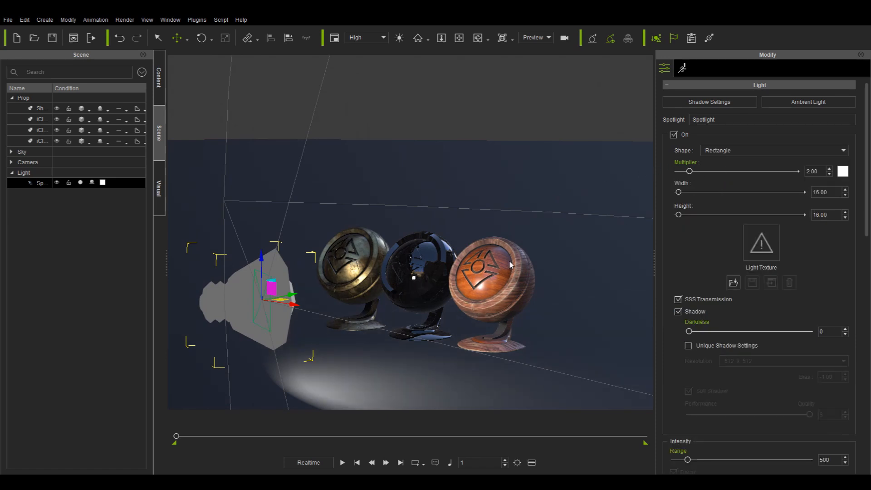
pyautogui.moveTo(688, 191); pyautogui.dragTo(703, 191)
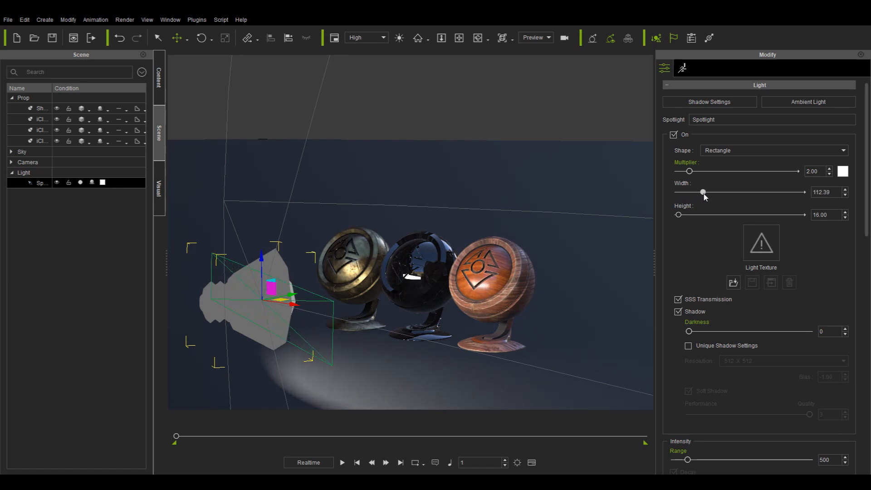
pyautogui.moveTo(703, 192); pyautogui.dragTo(752, 192)
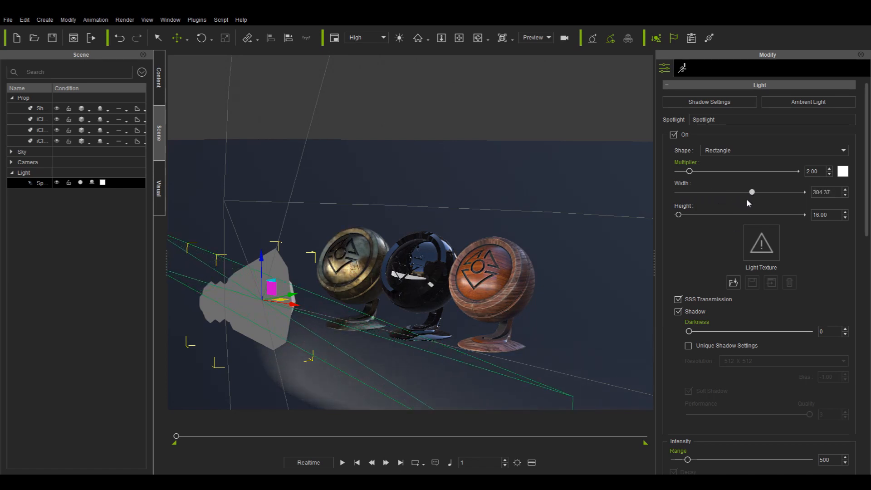
pyautogui.moveTo(752, 191); pyautogui.dragTo(710, 191)
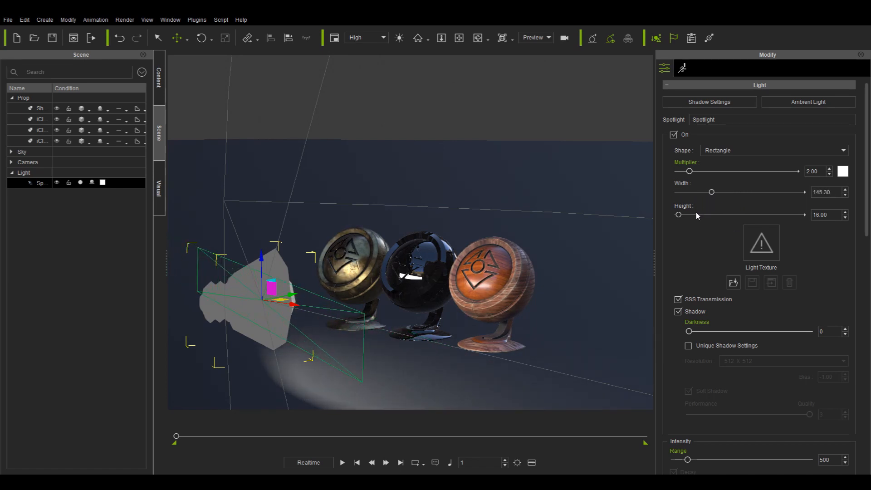
pyautogui.moveTo(677, 215); pyautogui.dragTo(697, 215)
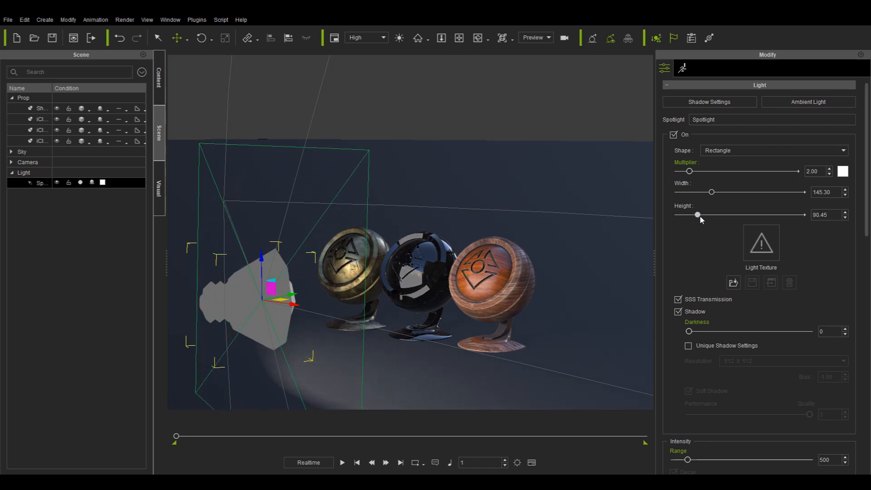
pyautogui.moveTo(697, 214); pyautogui.dragTo(690, 214)
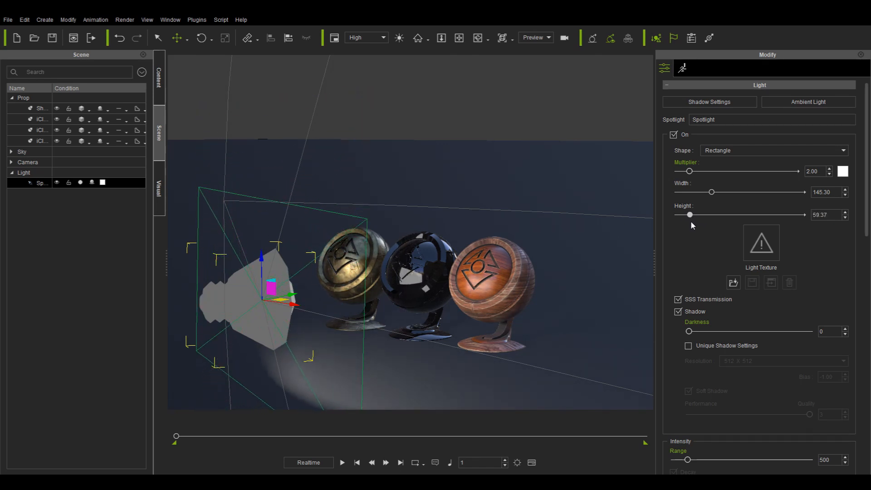
pyautogui.moveTo(710, 191); pyautogui.dragTo(704, 192)
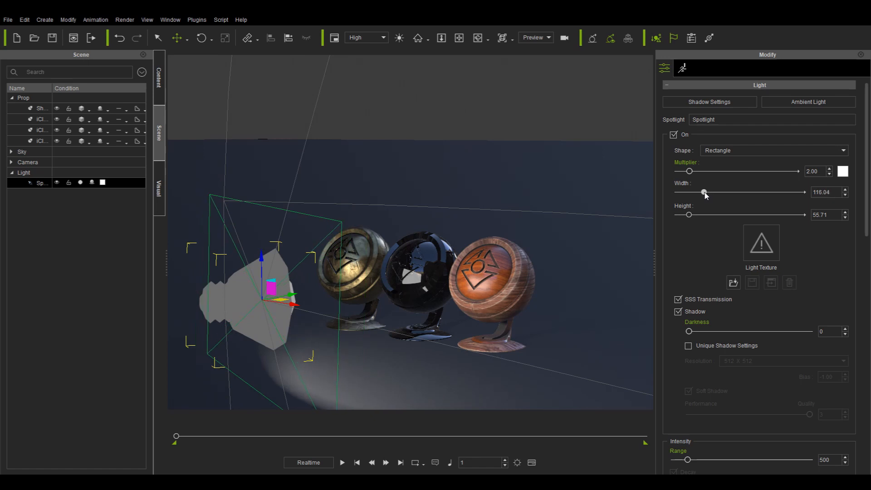
pyautogui.moveTo(705, 192); pyautogui.dragTo(700, 192)
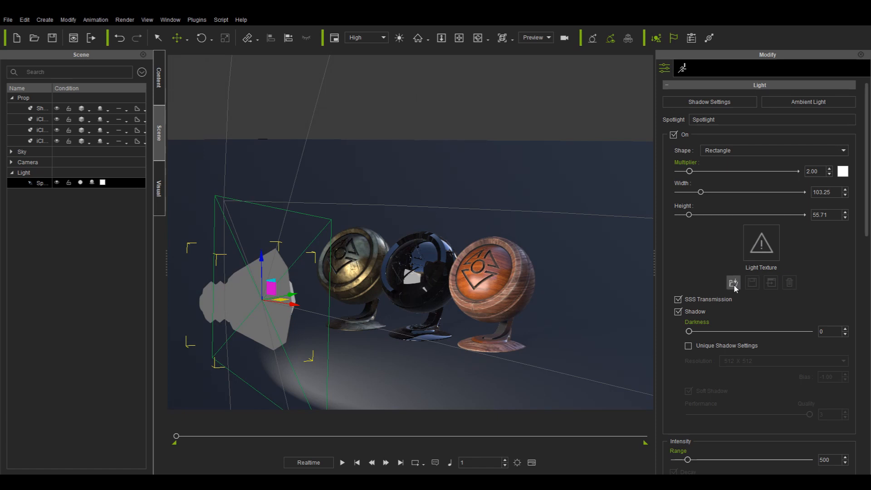
# Step: Load icon.png as the spotlight's light texture and narrow its width to about 75.82
pyautogui.click(732, 283)
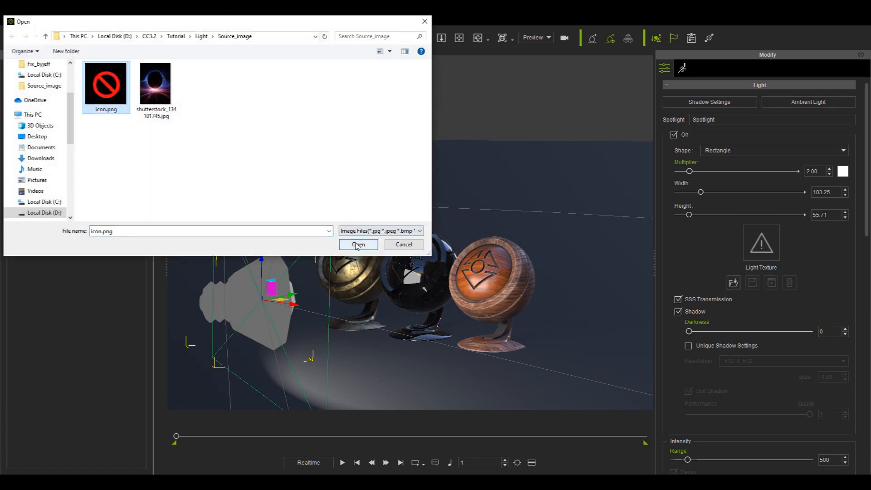
pyautogui.click(358, 244)
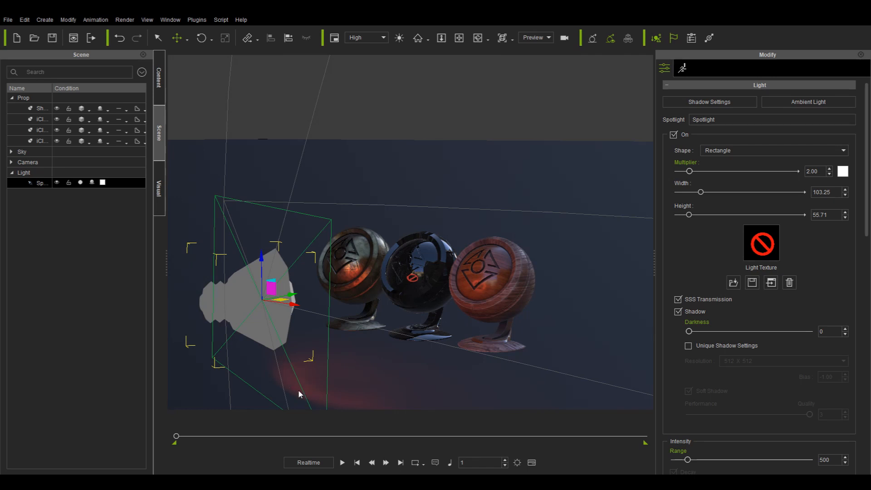
pyautogui.moveTo(643, 222)
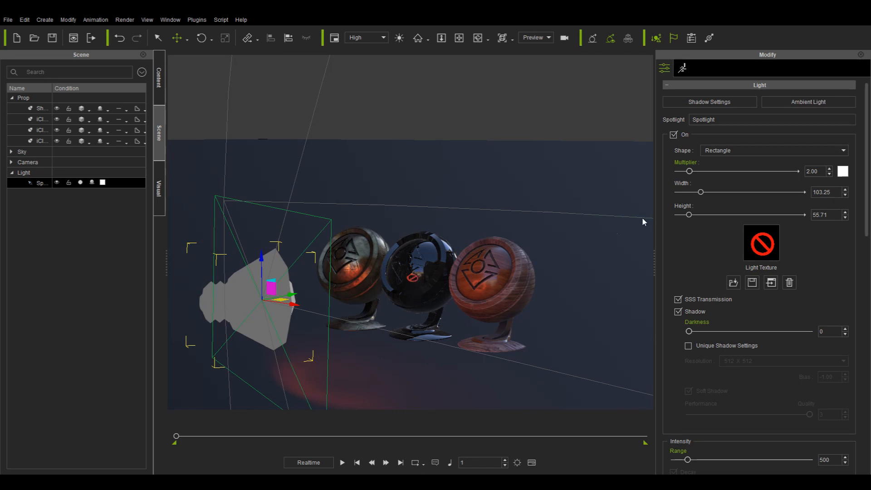
pyautogui.moveTo(711, 191); pyautogui.dragTo(698, 192)
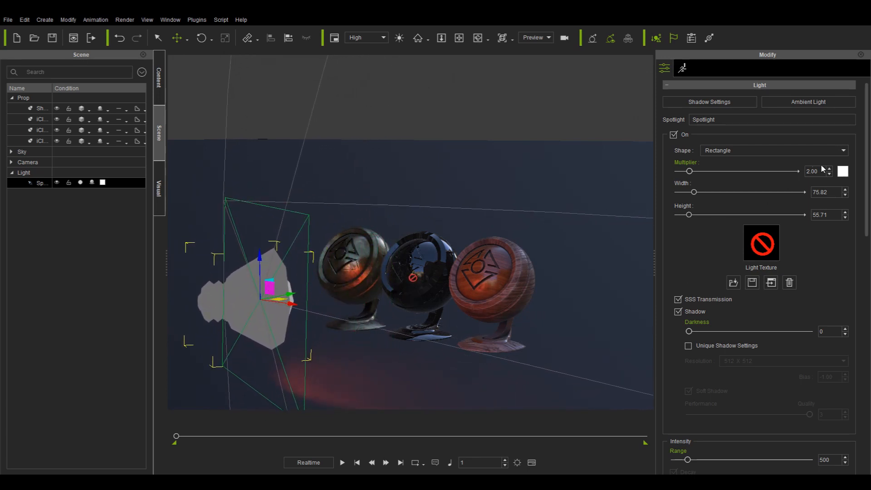
# Step: Set the spotlight beam angle to 142 and its falloff to 27
pyautogui.scroll(-3)
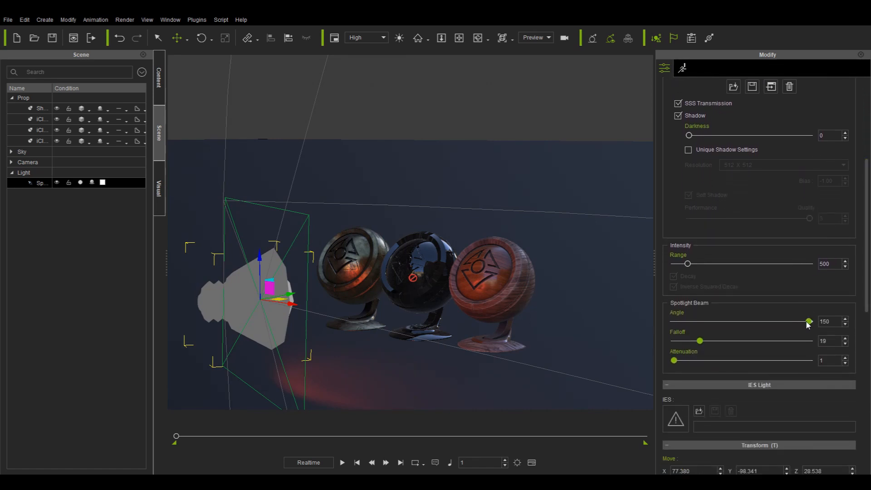
pyautogui.moveTo(807, 321); pyautogui.dragTo(757, 321)
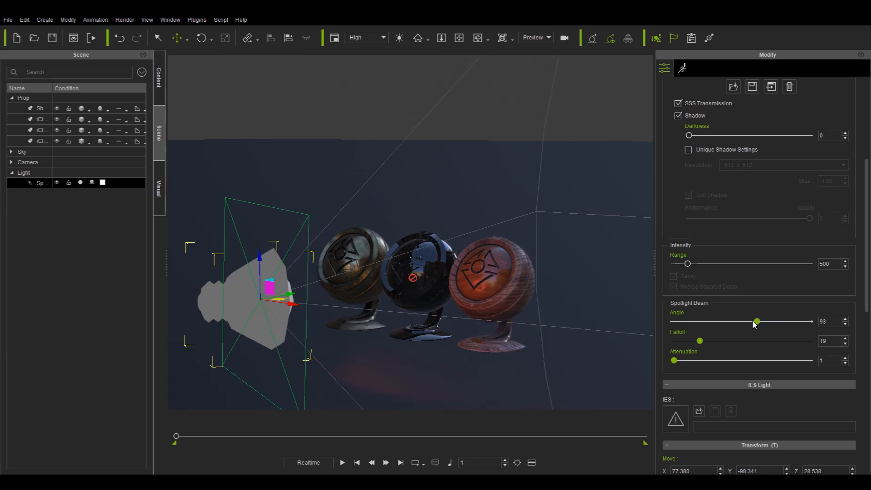
pyautogui.moveTo(757, 321); pyautogui.dragTo(784, 321)
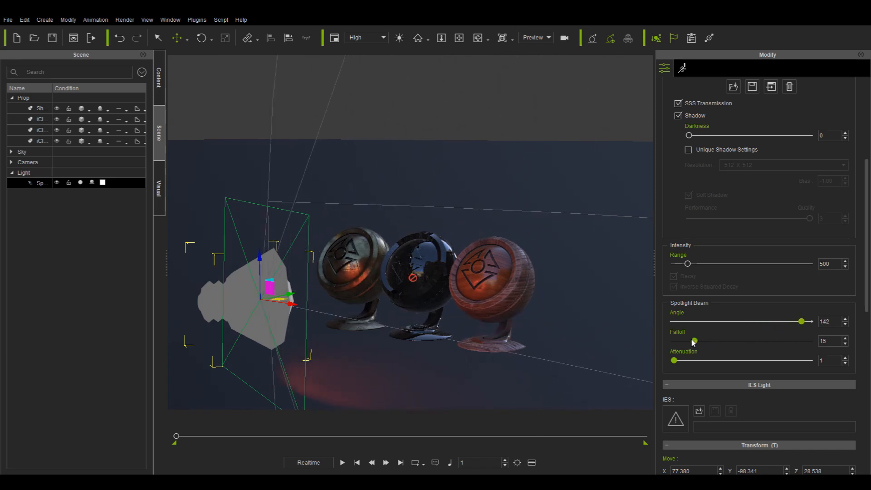
pyautogui.moveTo(692, 341); pyautogui.dragTo(702, 340)
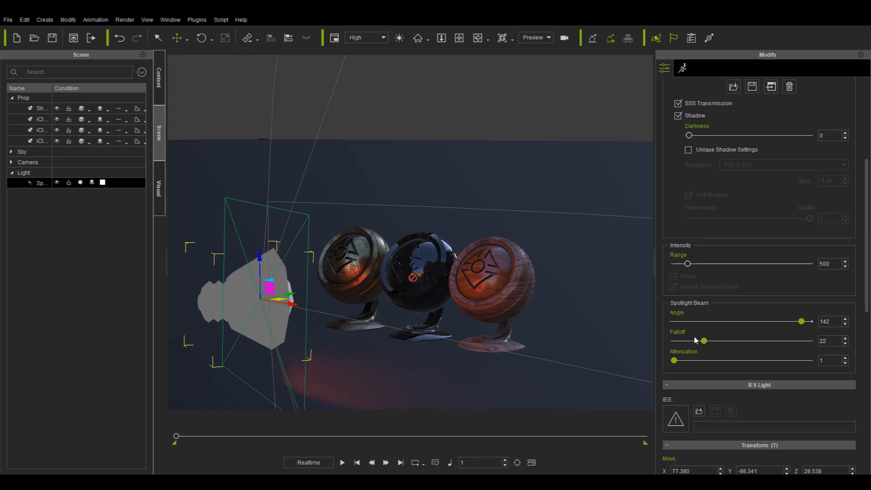
pyautogui.moveTo(702, 340); pyautogui.dragTo(692, 340)
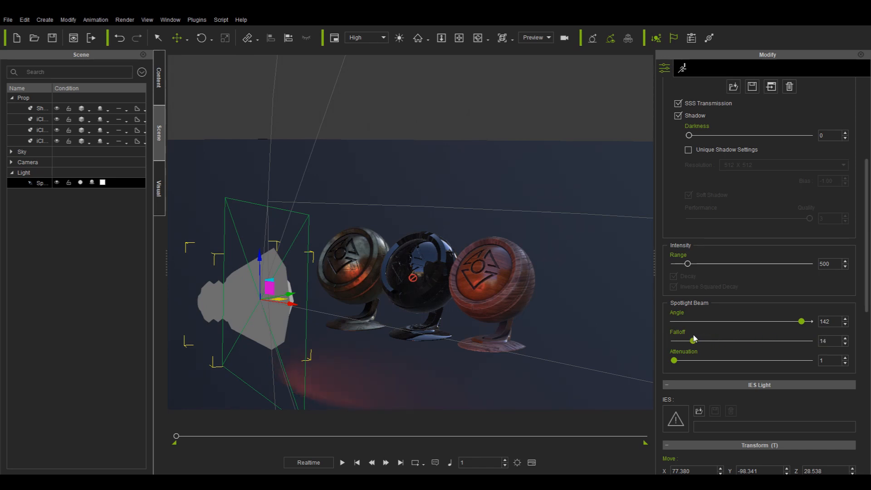
pyautogui.moveTo(673, 340); pyautogui.dragTo(717, 341)
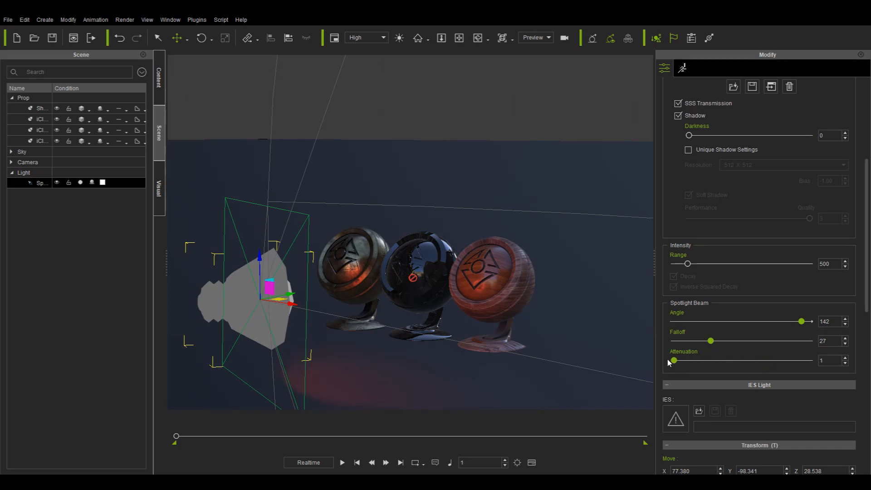
pyautogui.moveTo(654, 361)
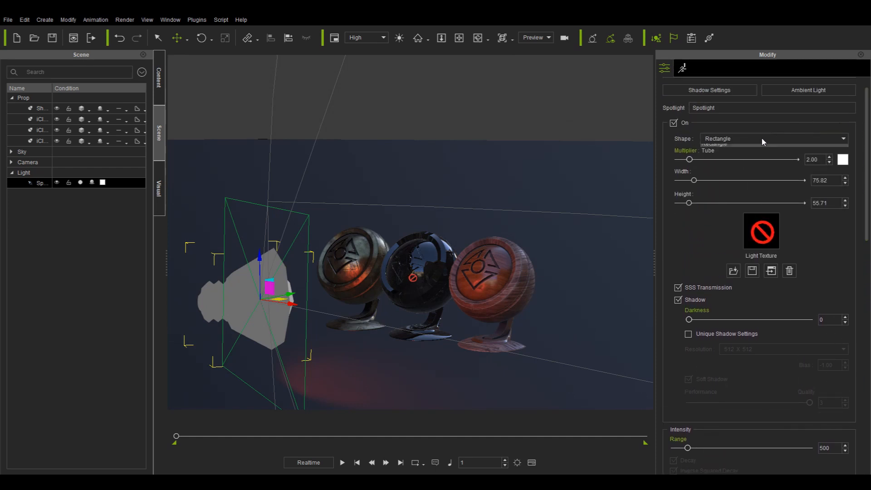
# Step: Change the spotlight shape to Tube with a radius of 10.91
pyautogui.click(771, 138)
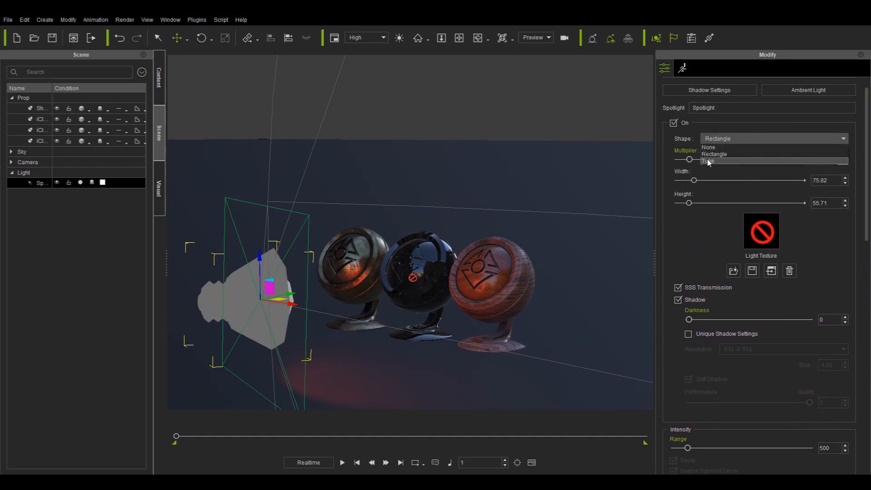
pyautogui.click(708, 160)
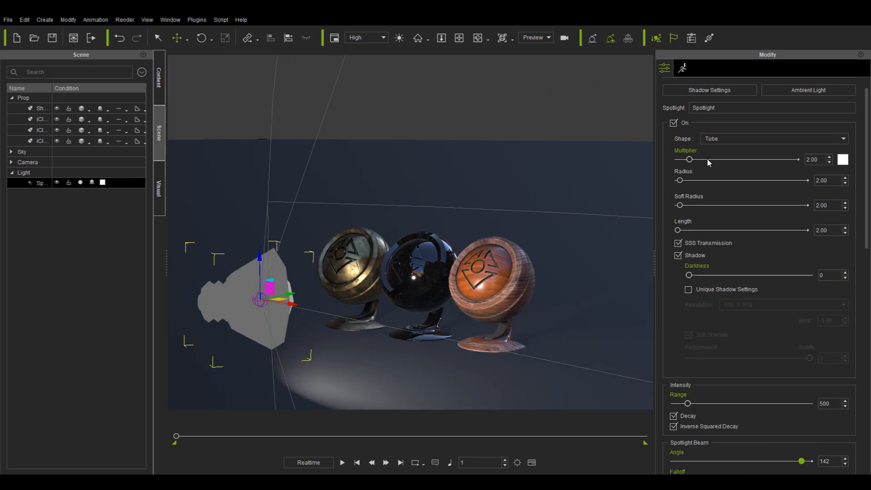
pyautogui.moveTo(702, 180)
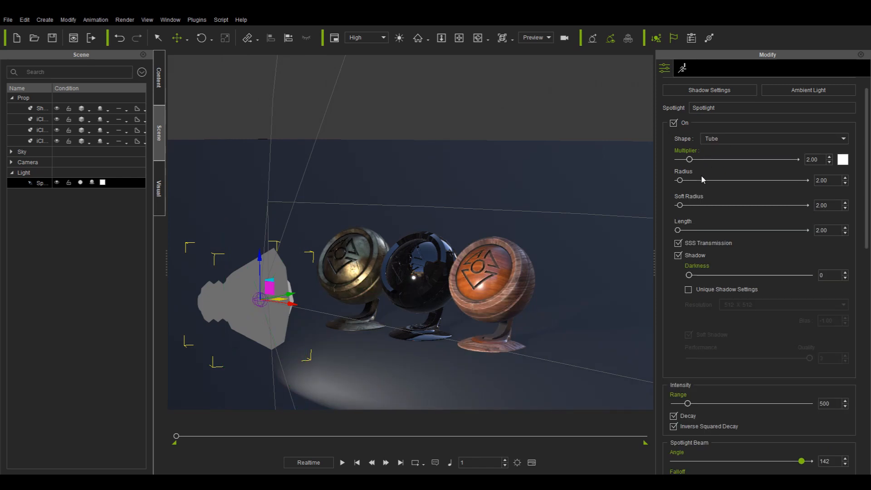
pyautogui.moveTo(681, 180); pyautogui.dragTo(715, 180)
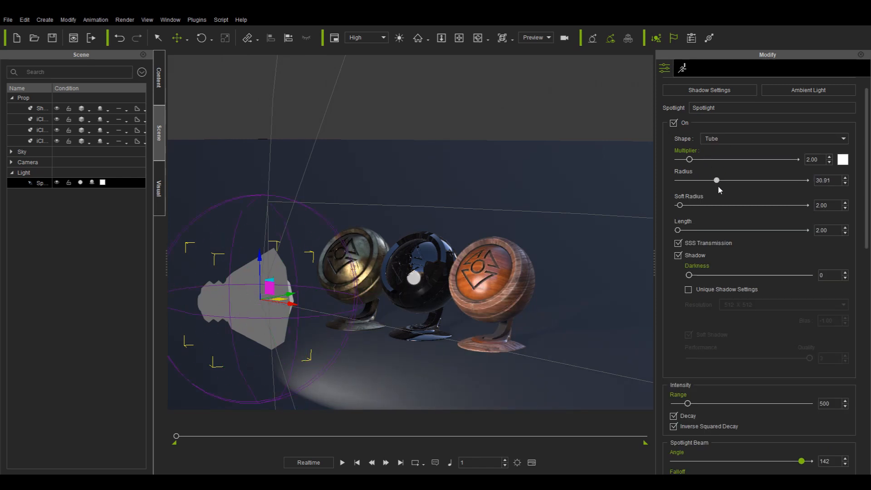
pyautogui.moveTo(715, 180); pyautogui.dragTo(692, 180)
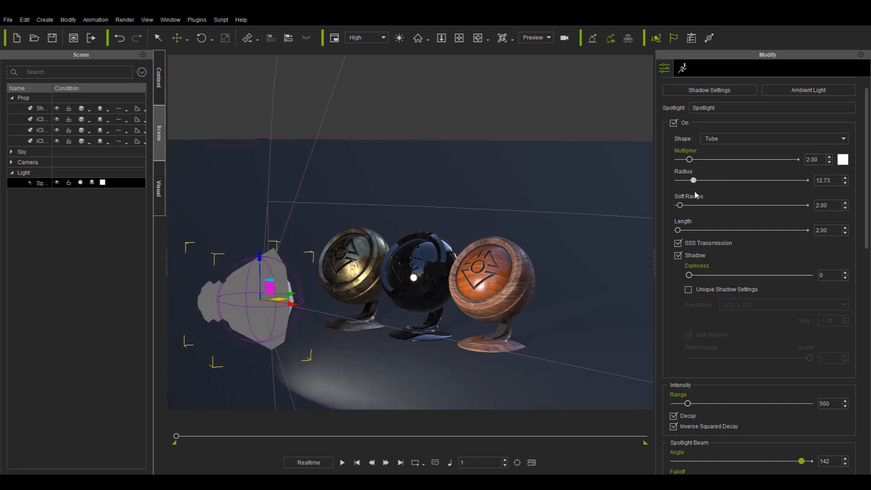
# Step: Set the tube's soft radius to 5.82 and stretch its length across the scene
pyautogui.moveTo(676, 205); pyautogui.dragTo(692, 205)
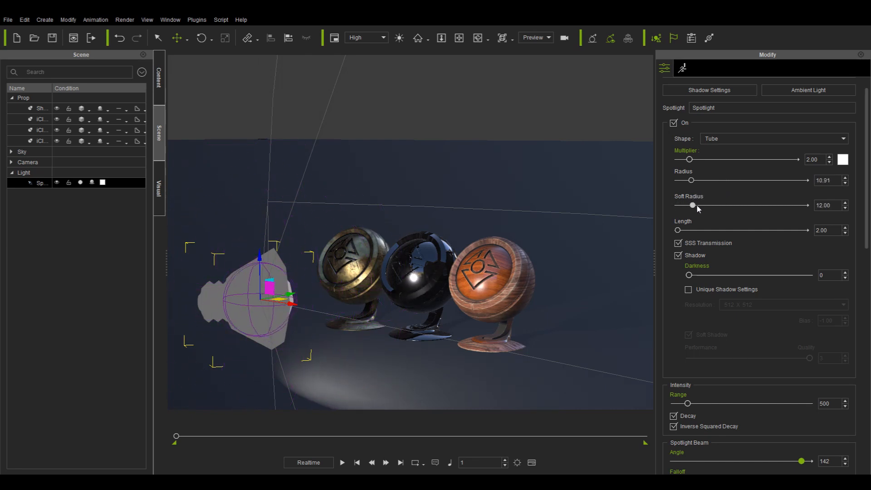
pyautogui.moveTo(692, 205); pyautogui.dragTo(678, 205)
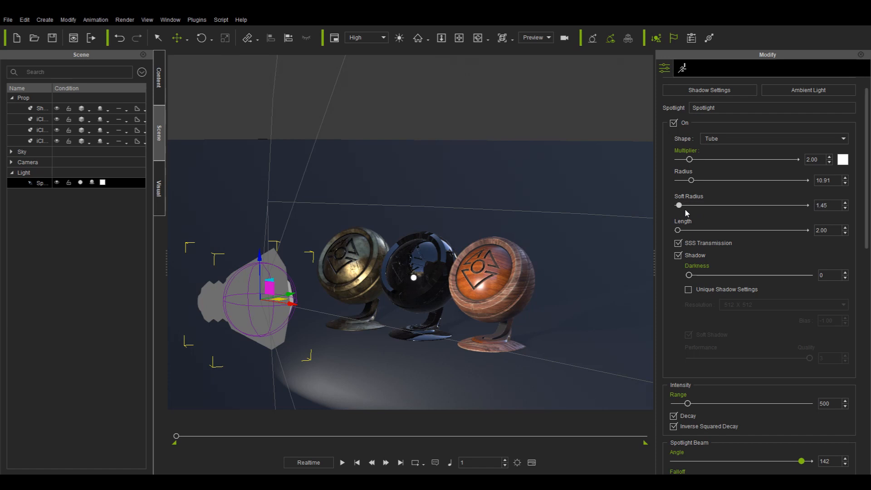
pyautogui.moveTo(678, 205); pyautogui.dragTo(693, 205)
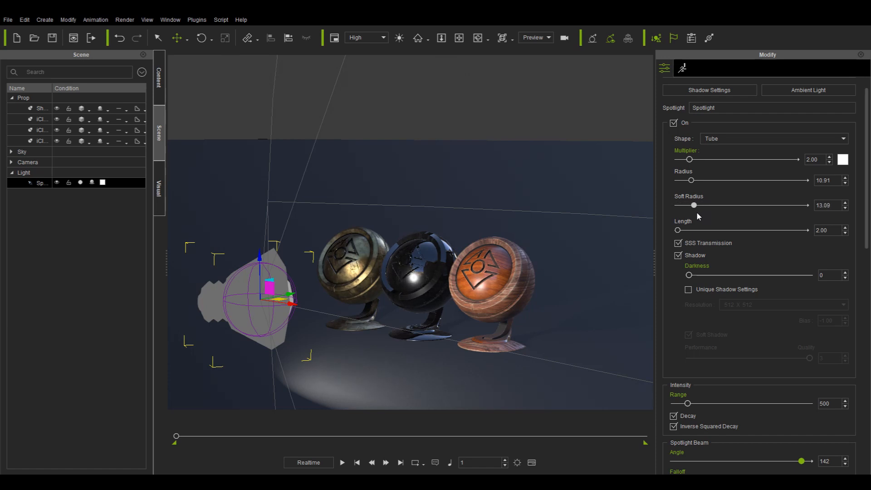
pyautogui.moveTo(693, 230); pyautogui.dragTo(678, 230)
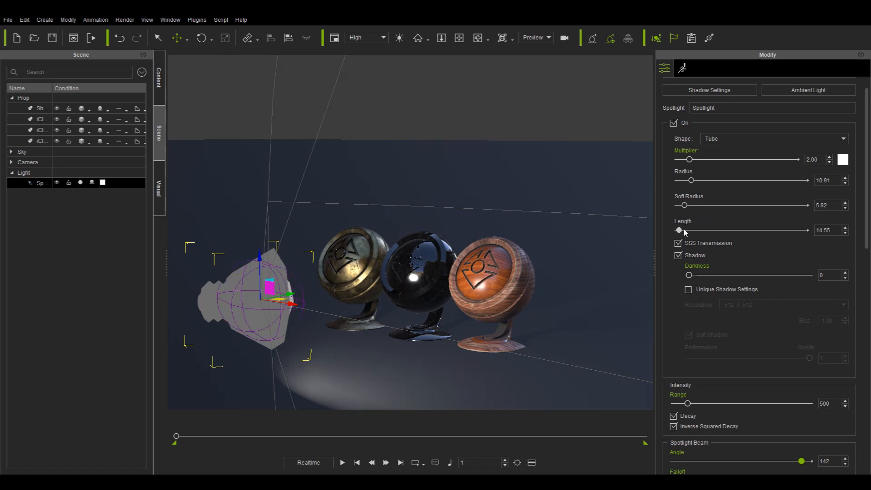
pyautogui.moveTo(679, 230); pyautogui.dragTo(709, 230)
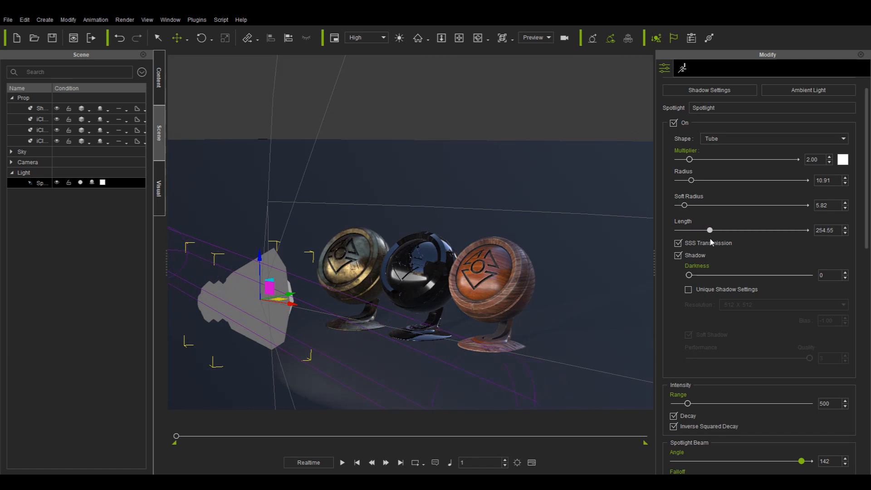
pyautogui.moveTo(709, 230); pyautogui.dragTo(702, 230)
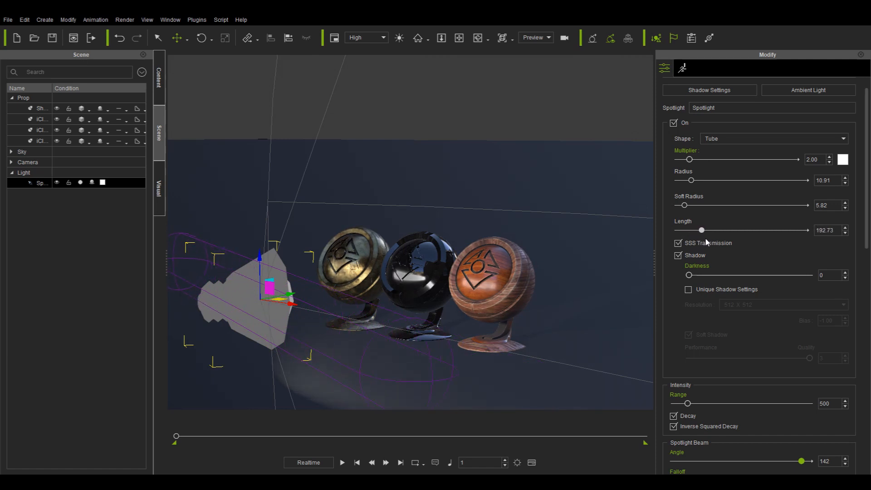
pyautogui.moveTo(701, 230); pyautogui.dragTo(690, 230)
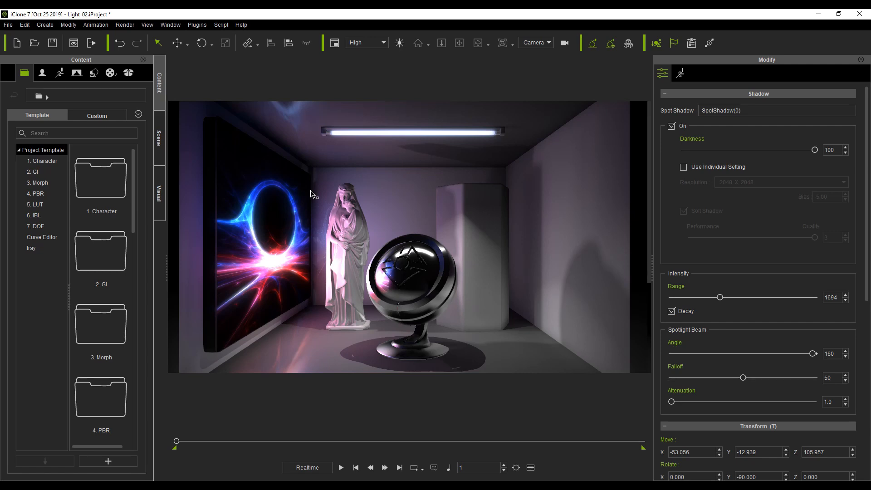
pyautogui.moveTo(350, 216)
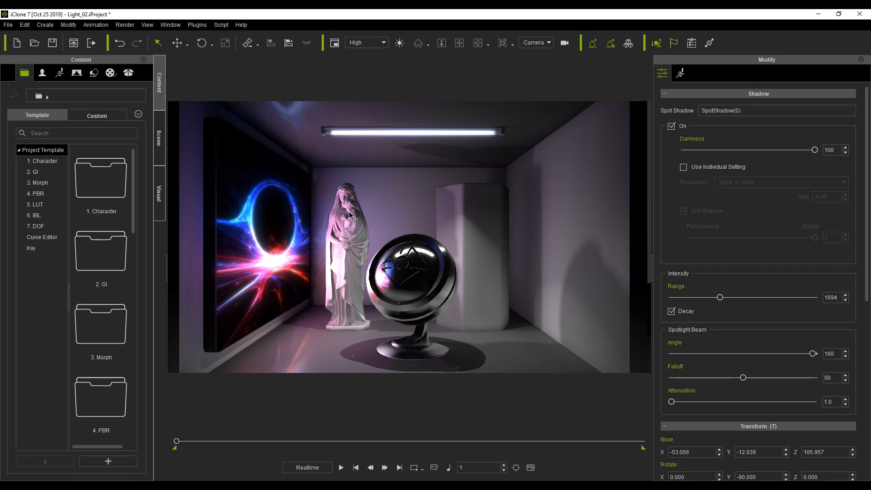
# Step: In the Scene light list, select Spotlight through SpotShadow(0)
pyautogui.click(159, 135)
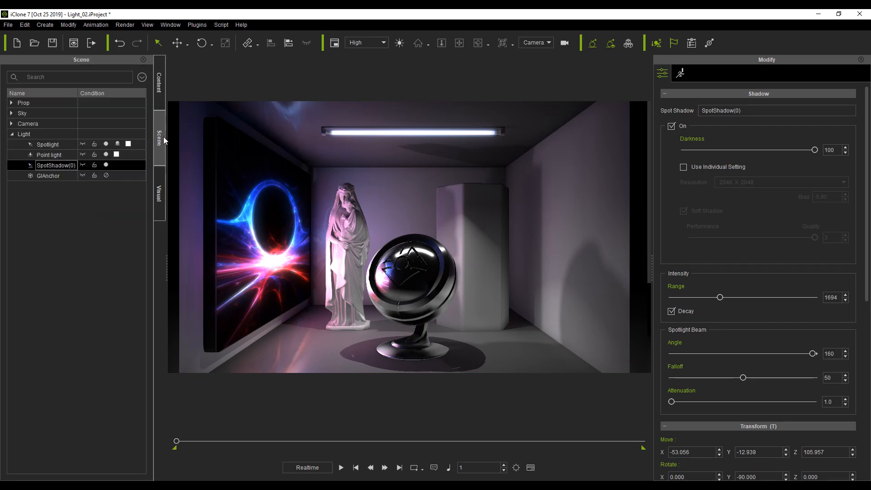
pyautogui.click(48, 144)
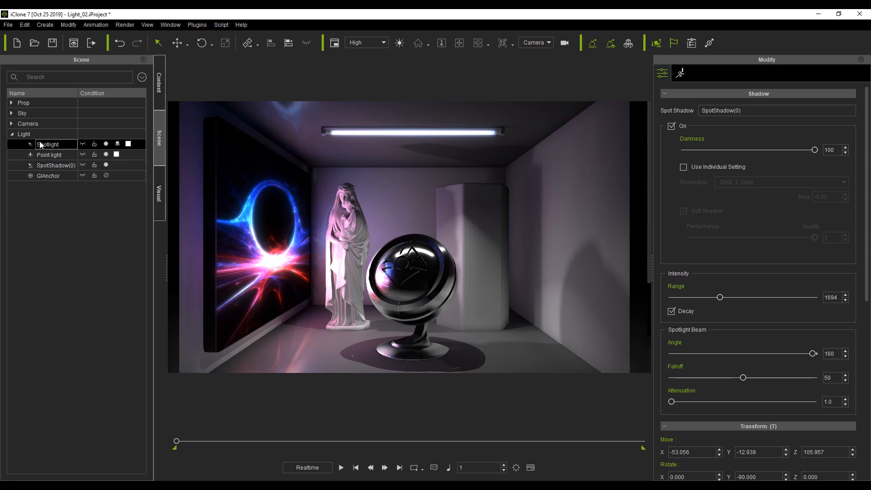
pyautogui.click(50, 154)
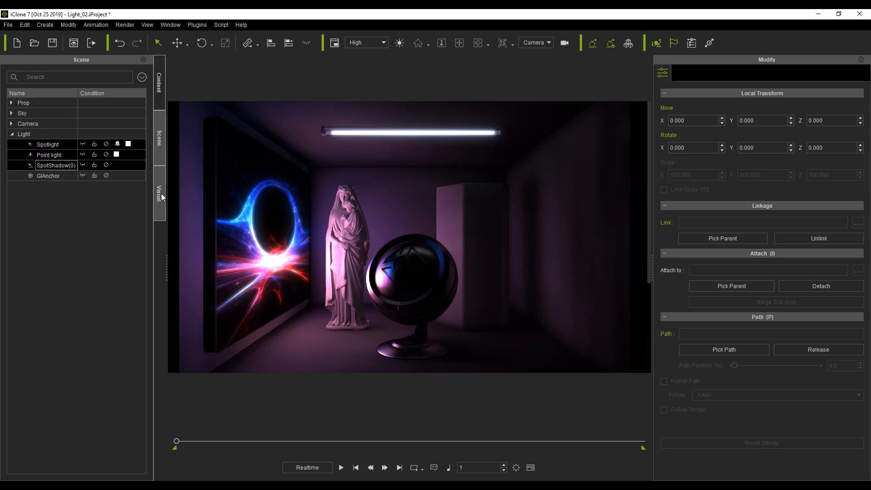
# Step: Show Global Illumination settings, select the white box, and open its Material settings
pyautogui.click(159, 195)
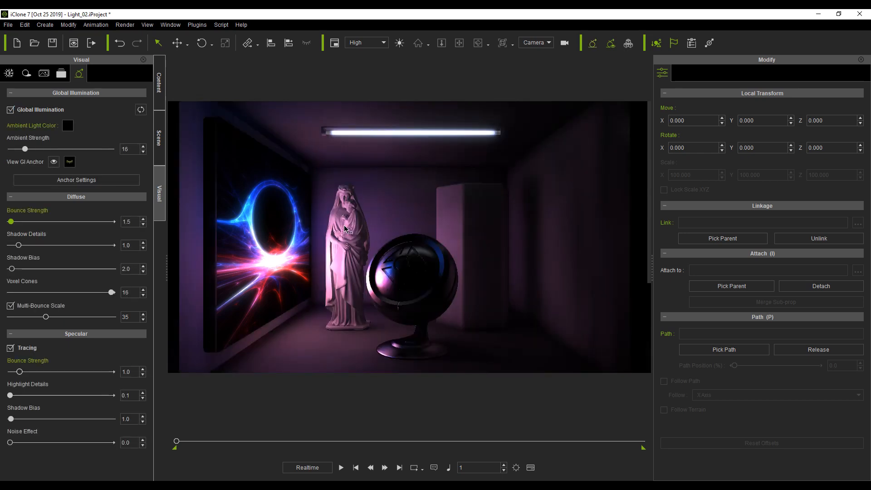
pyautogui.moveTo(299, 344)
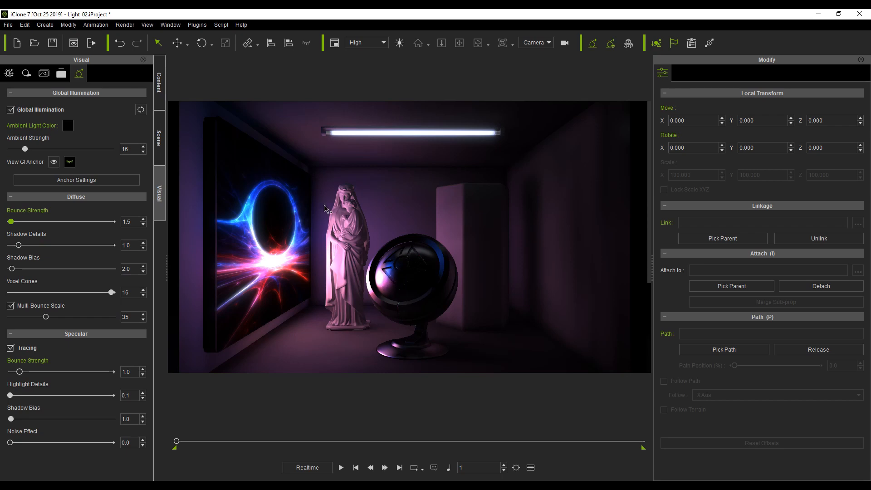
pyautogui.moveTo(449, 234)
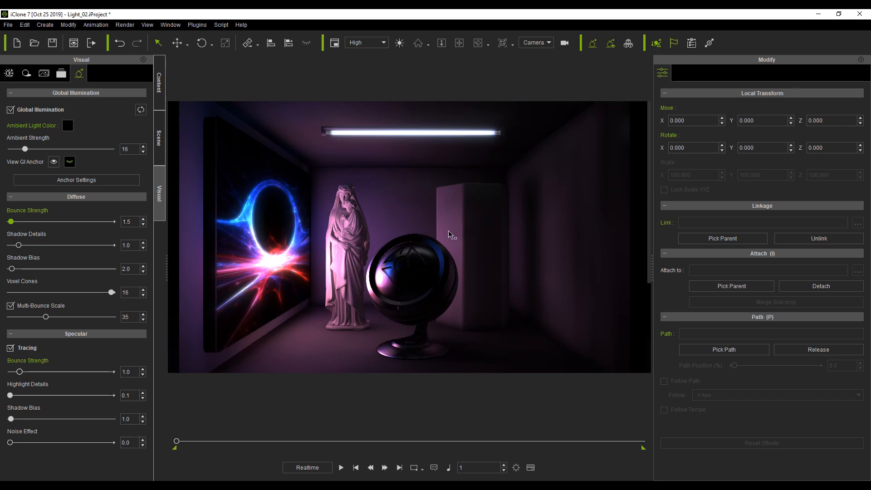
pyautogui.click(414, 278)
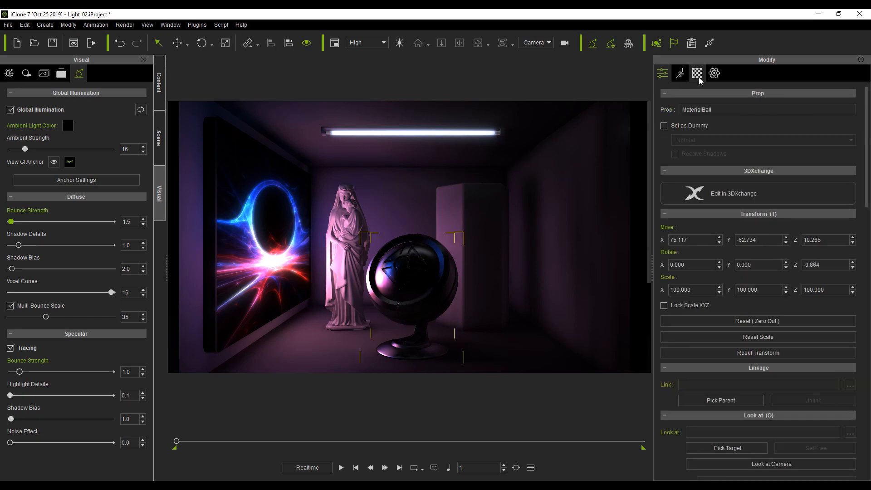
pyautogui.click(697, 73)
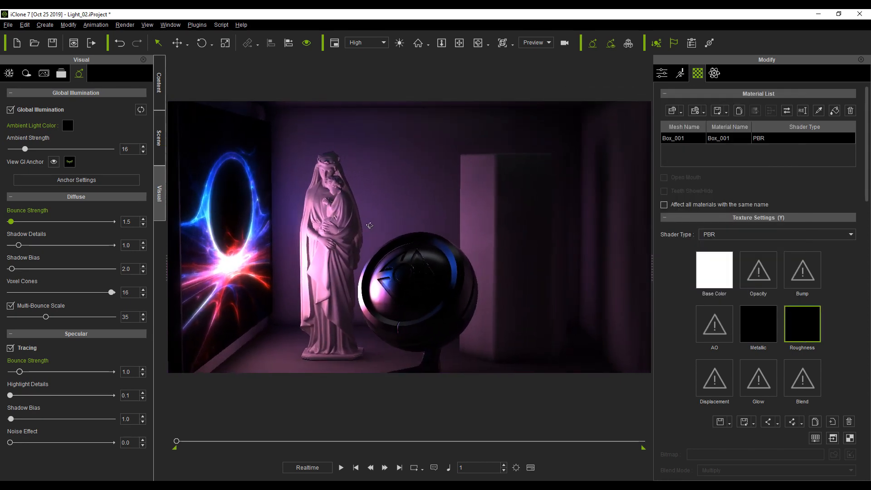
# Step: Select the Point light in the Scene tree and switch it back on
pyautogui.click(159, 136)
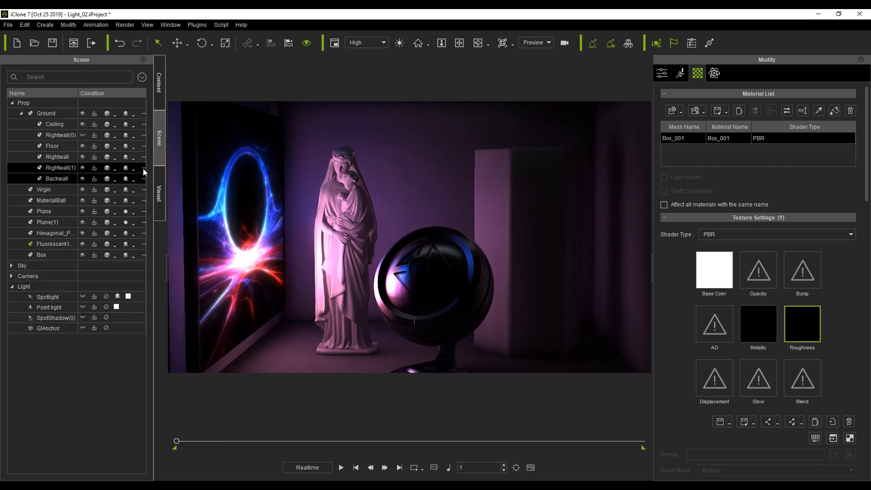
pyautogui.click(49, 307)
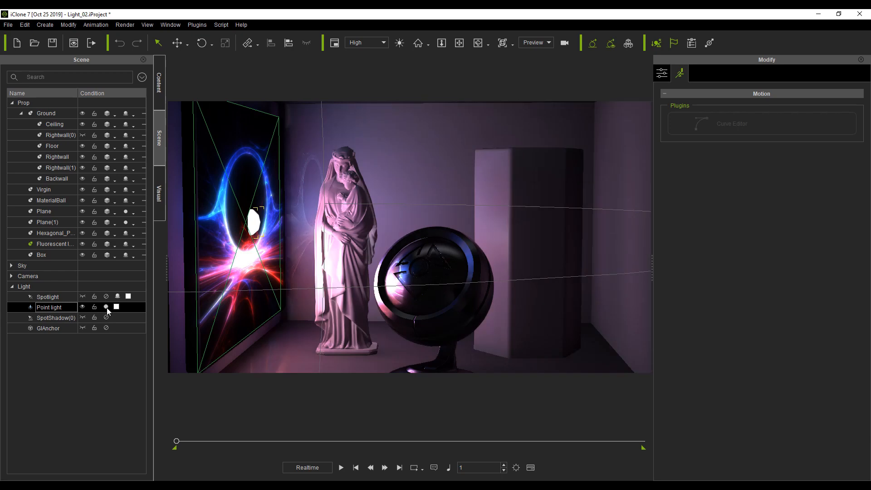
pyautogui.click(106, 307)
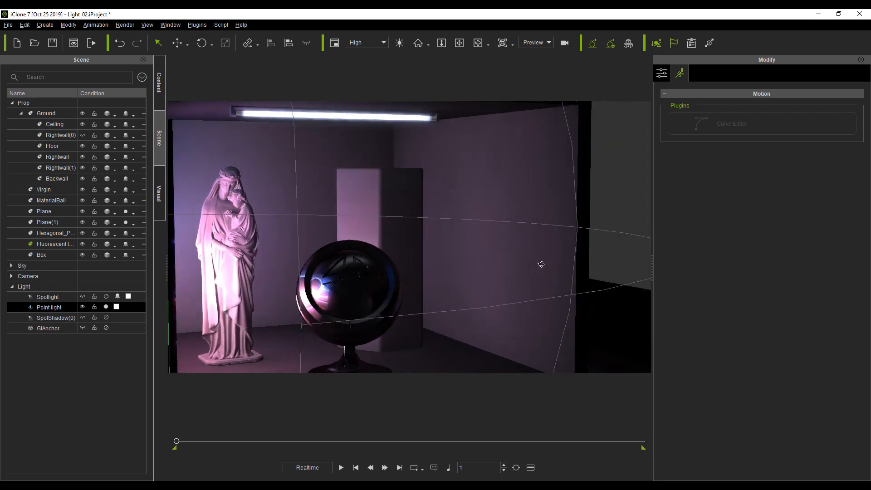
# Step: Orbit the room and switch the viewport from Preview to Camera
pyautogui.moveTo(540, 264); pyautogui.dragTo(644, 270)
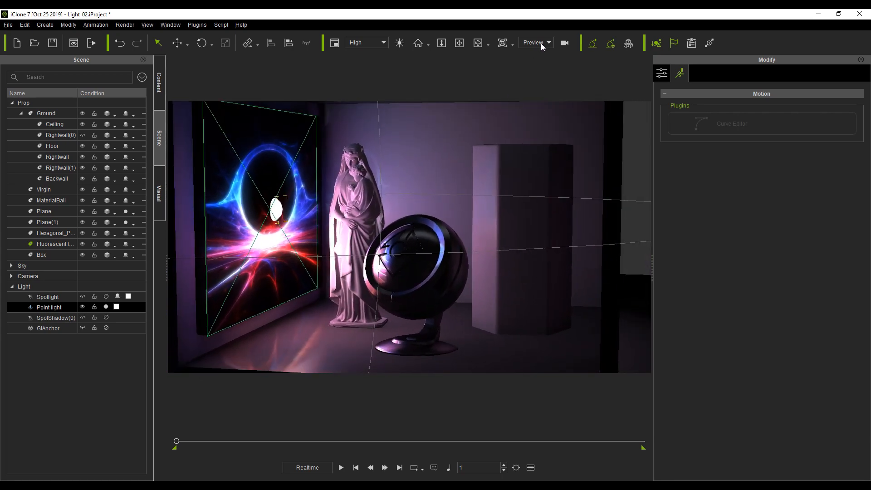
pyautogui.click(532, 43)
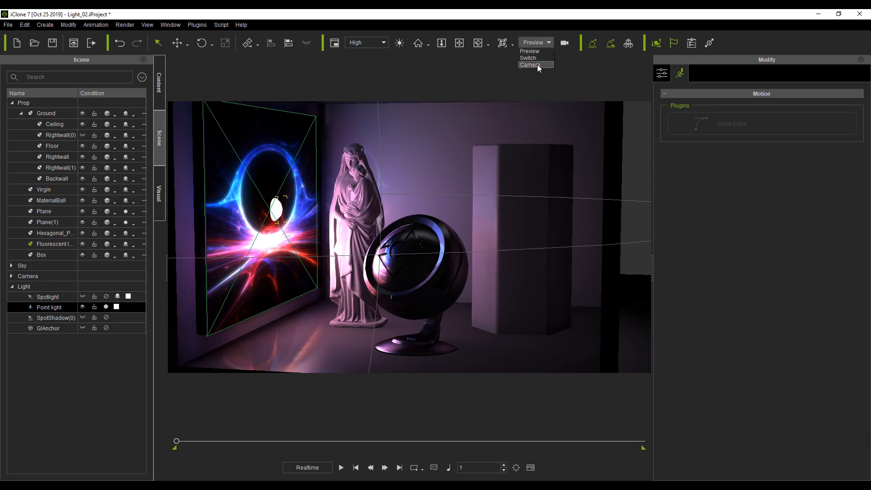
pyautogui.click(528, 65)
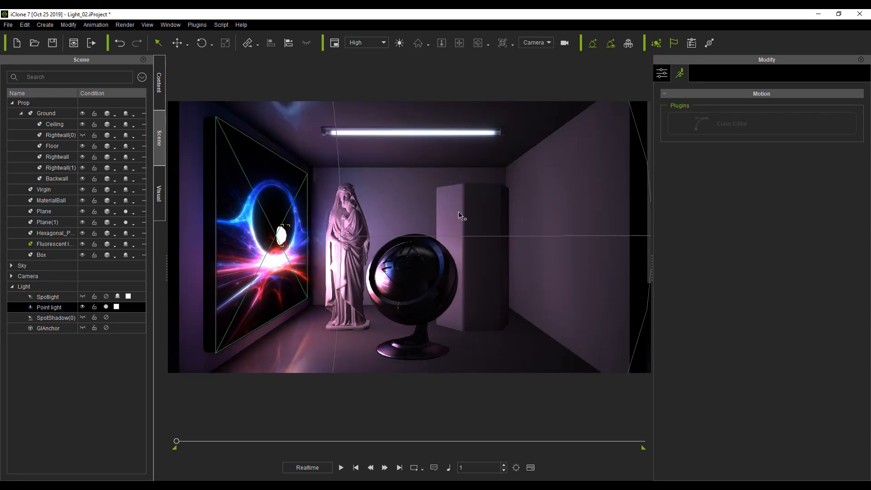
pyautogui.moveTo(450, 283)
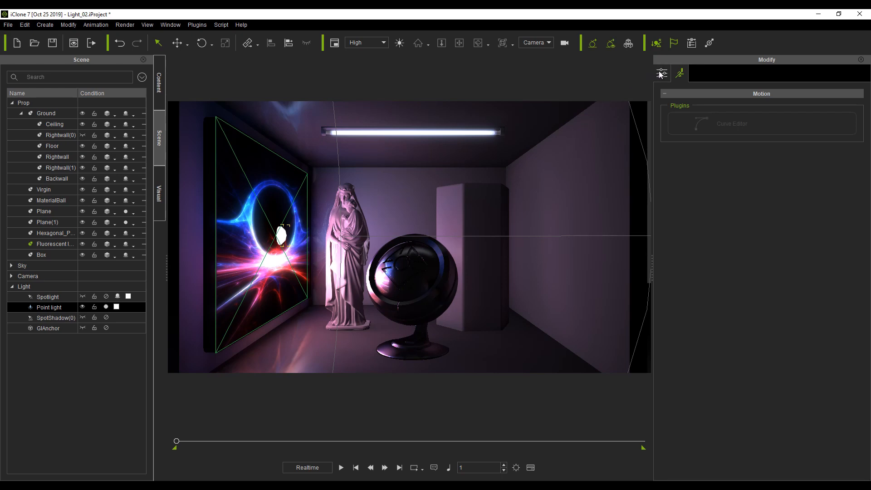
# Step: Resize the rectangle point light to about 248.72 wide by 169.74 high
pyautogui.click(661, 73)
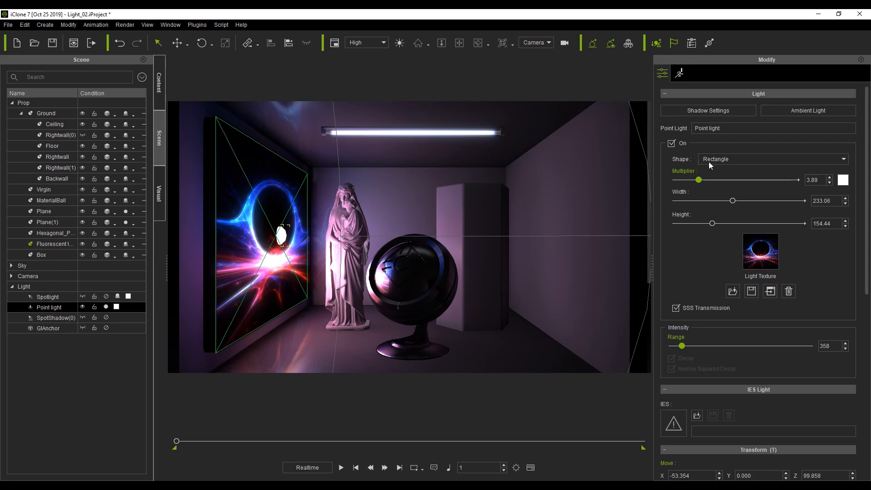
pyautogui.moveTo(734, 202)
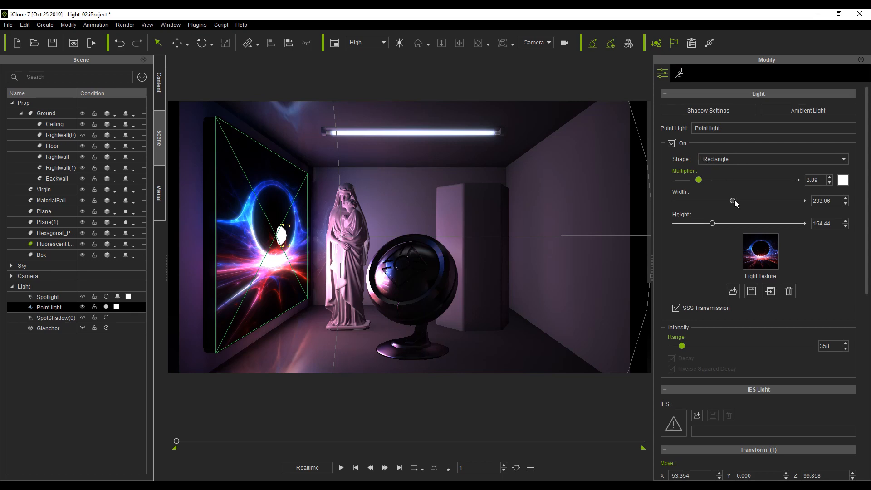
pyautogui.moveTo(731, 200); pyautogui.dragTo(714, 200)
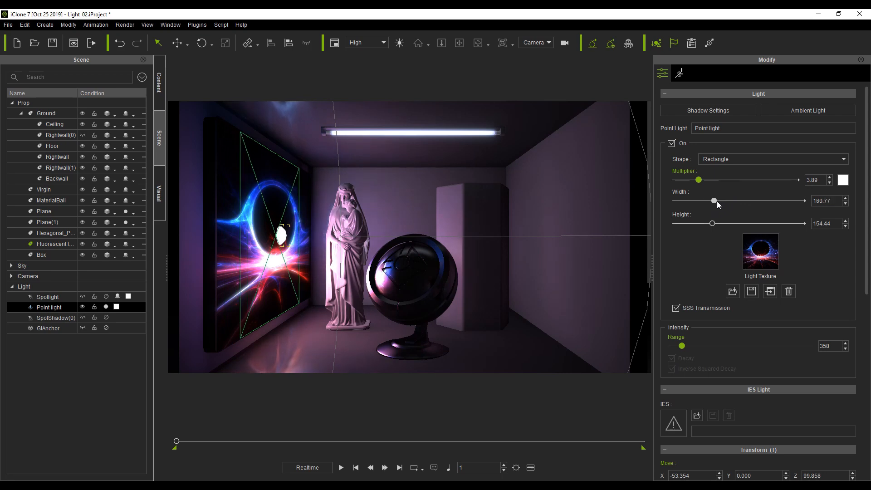
pyautogui.moveTo(714, 200); pyautogui.dragTo(735, 200)
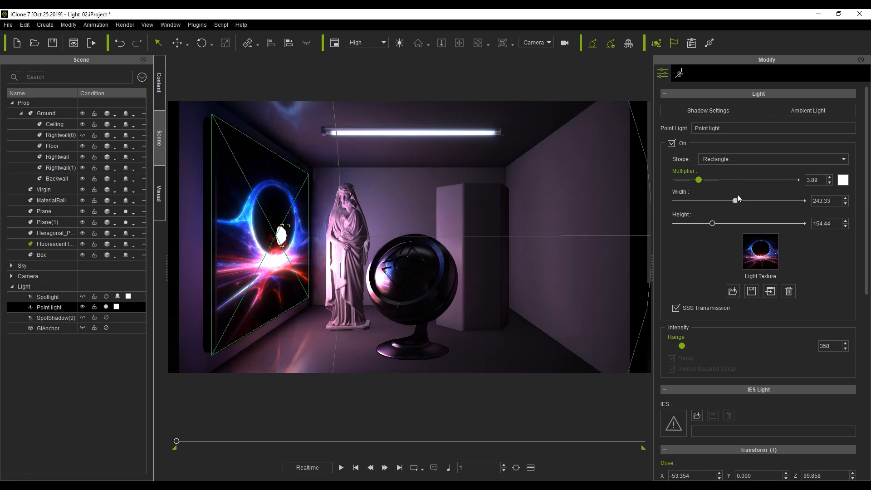
pyautogui.moveTo(712, 223); pyautogui.dragTo(715, 223)
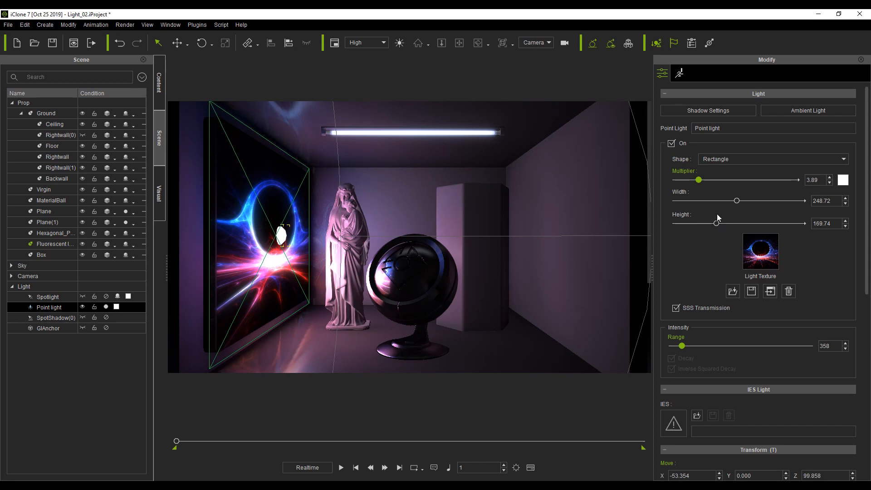
pyautogui.moveTo(765, 257)
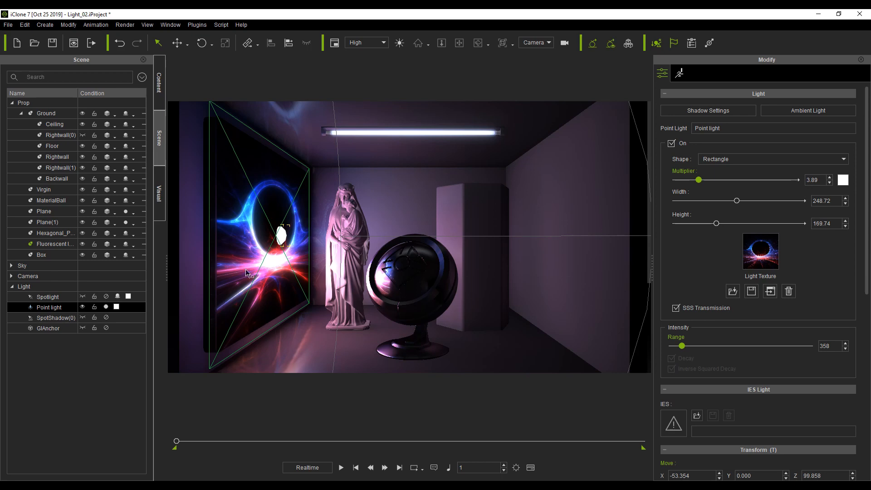
pyautogui.moveTo(288, 317)
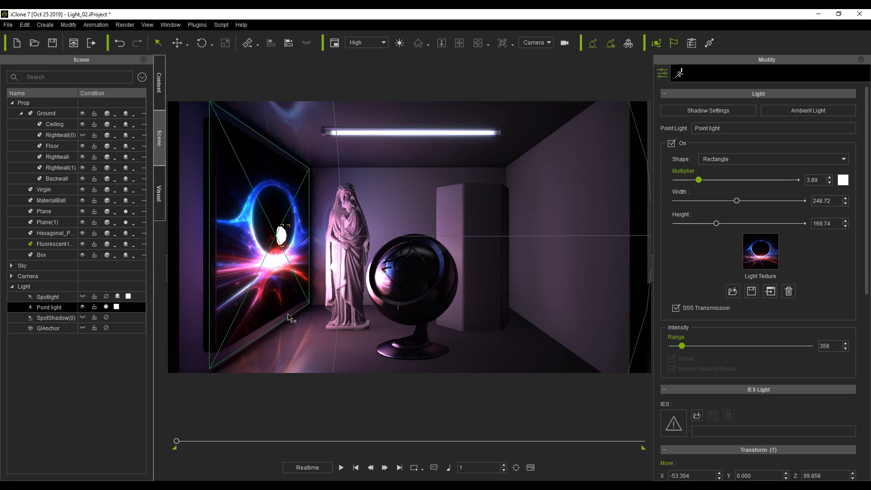
pyautogui.moveTo(290, 315)
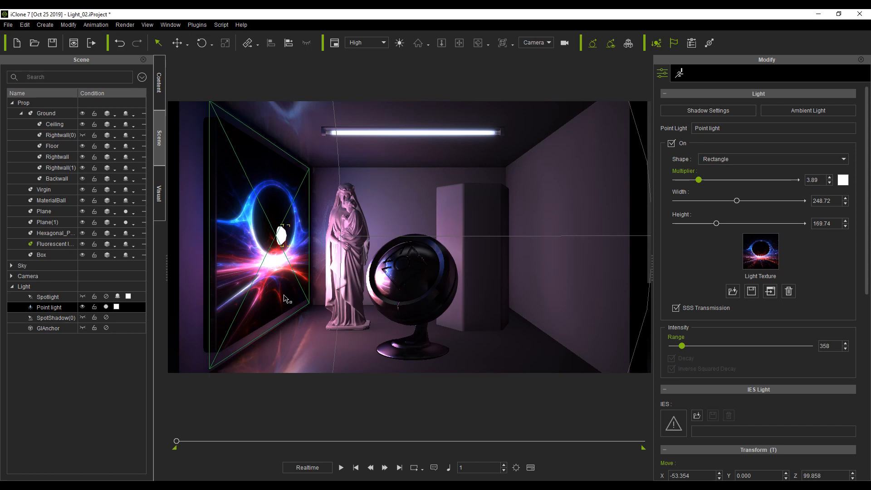
pyautogui.click(55, 316)
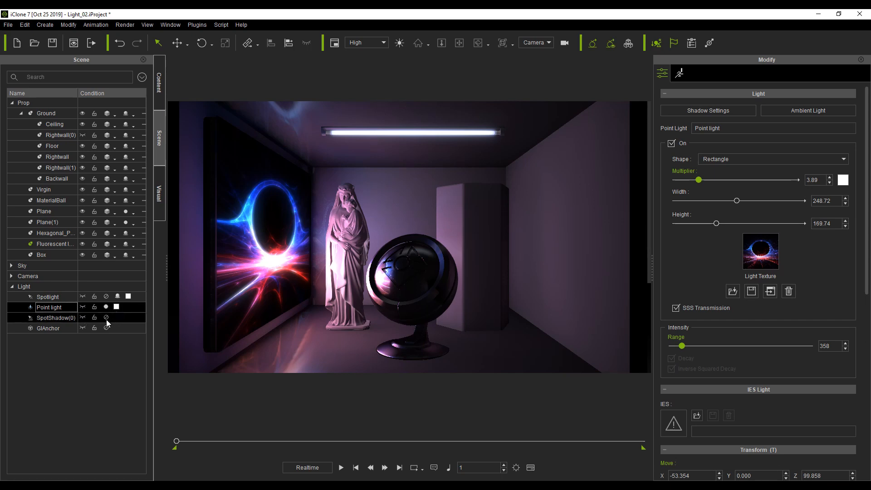
# Step: Activate SpotShadow(0) and select the Spotlight for editing
pyautogui.click(55, 317)
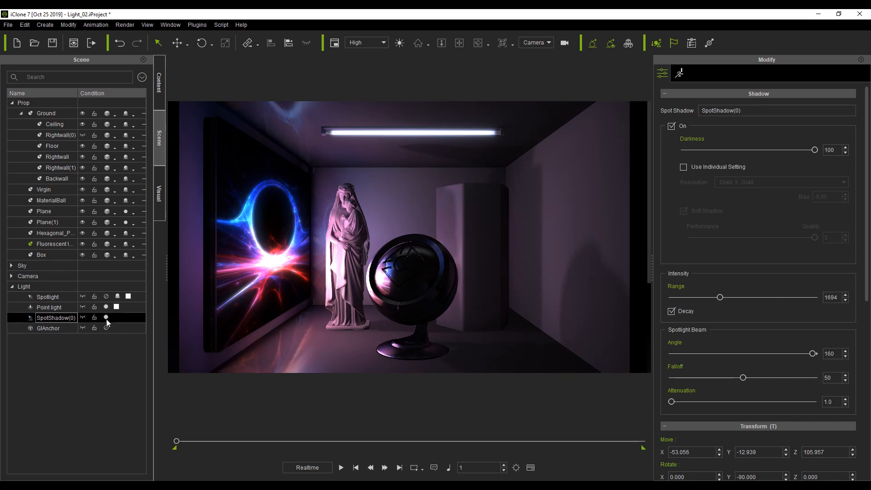
pyautogui.moveTo(107, 324)
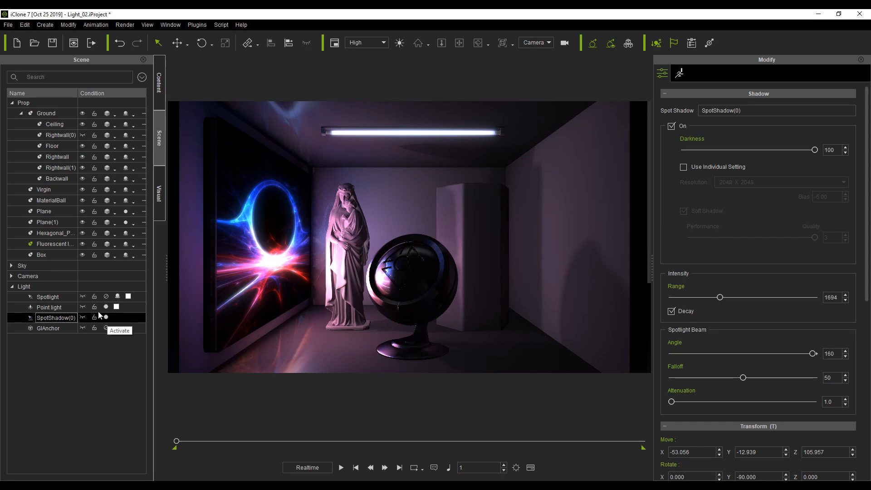
pyautogui.click(49, 296)
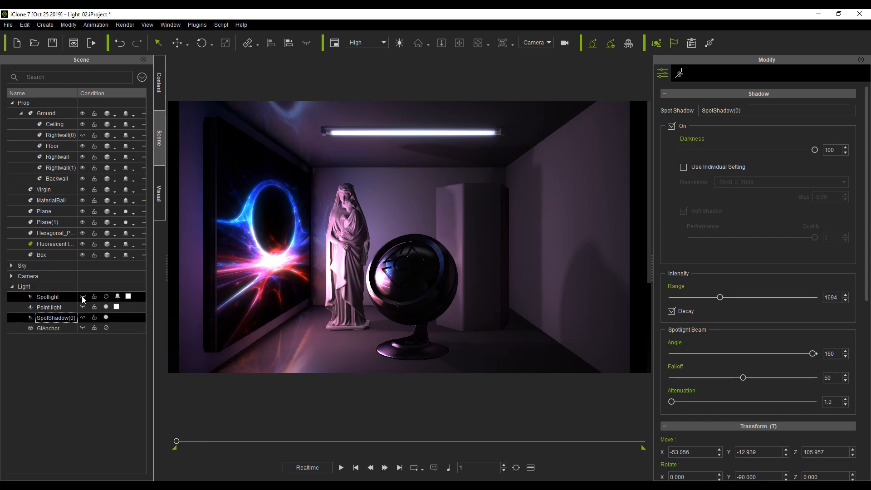
pyautogui.click(49, 296)
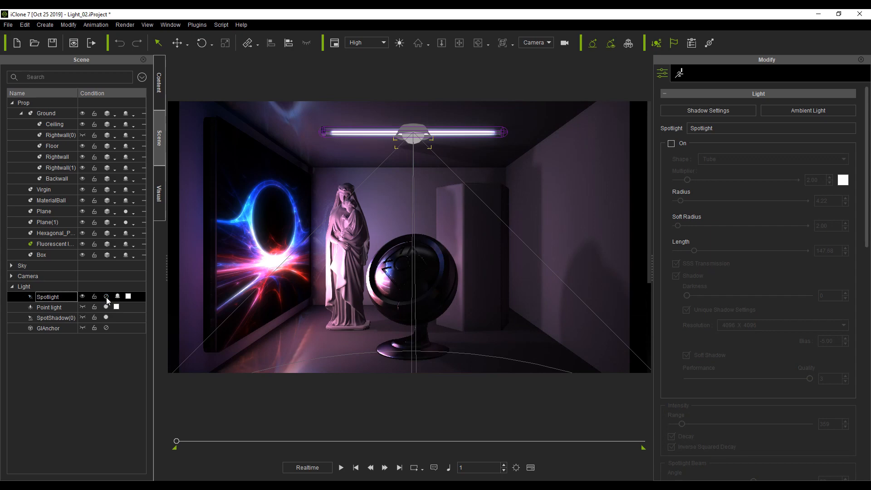
# Step: Turn the tube spotlight on and set its length to 146.43
pyautogui.click(671, 144)
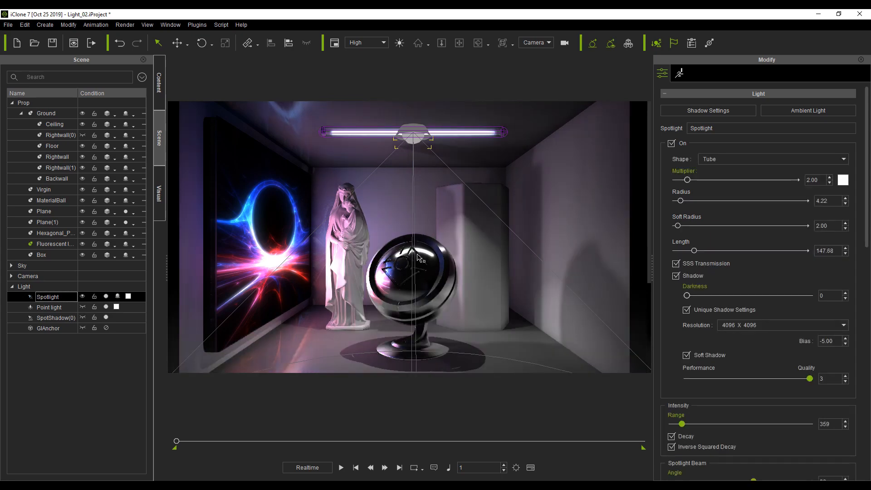
pyautogui.moveTo(717, 250); pyautogui.dragTo(691, 250)
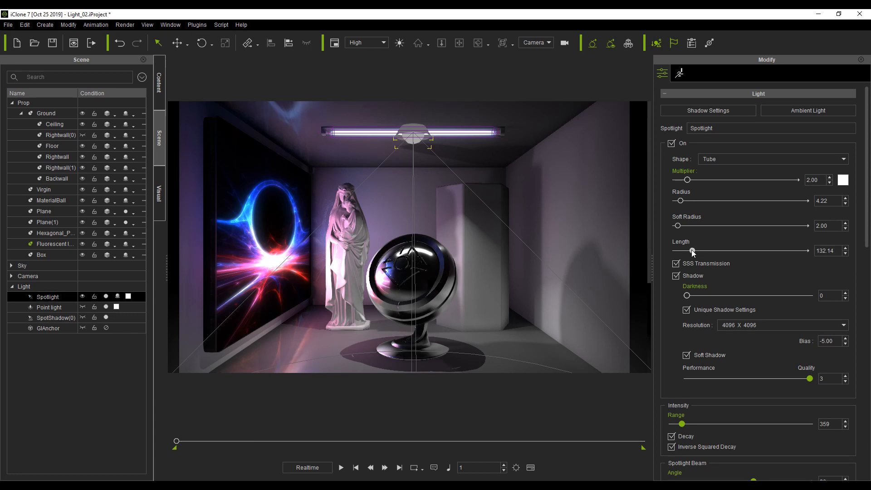
pyautogui.moveTo(692, 251); pyautogui.dragTo(702, 250)
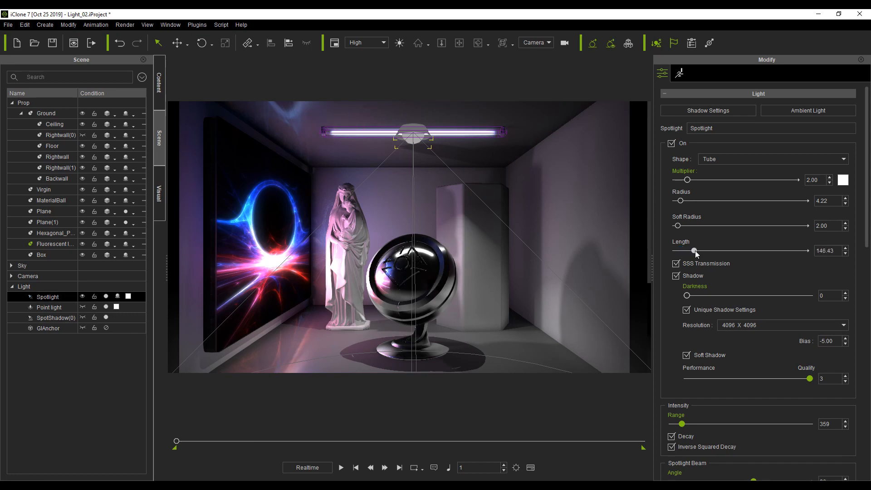
pyautogui.moveTo(700, 250); pyautogui.dragTo(693, 249)
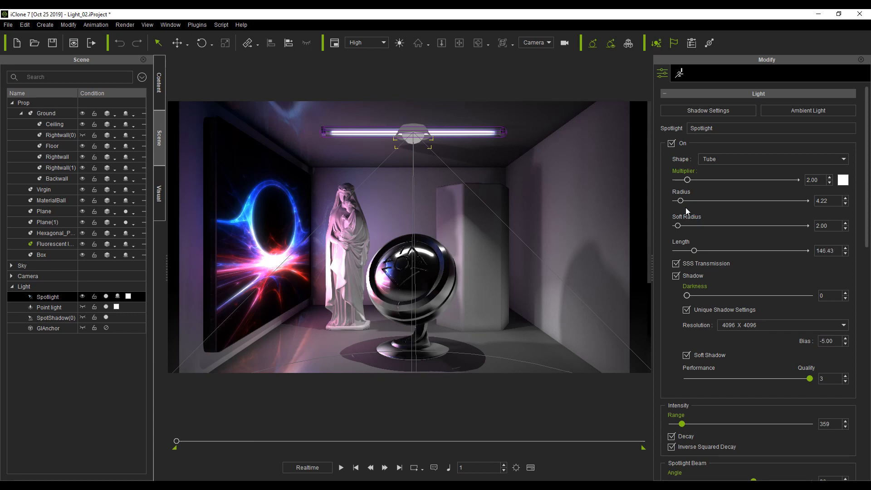
# Step: Set the tube spotlight's radius to 3.93 and soft radius to 4.29
pyautogui.moveTo(679, 200); pyautogui.dragTo(691, 200)
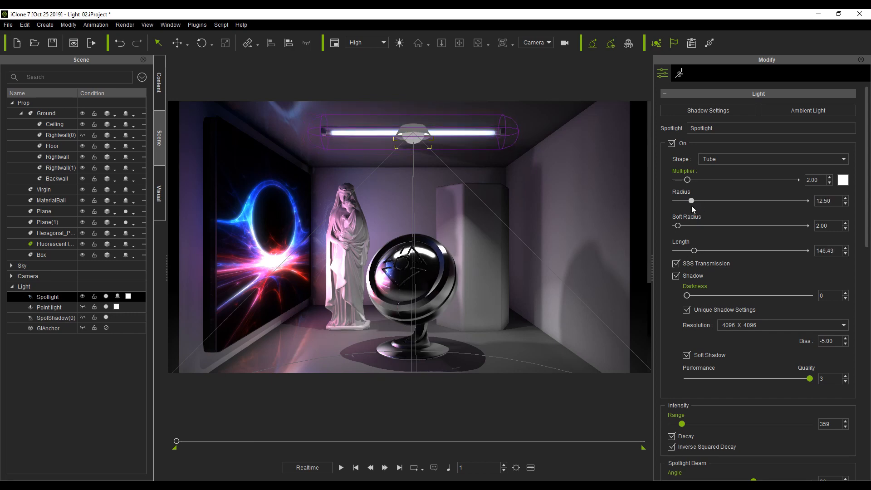
pyautogui.moveTo(693, 201); pyautogui.dragTo(676, 201)
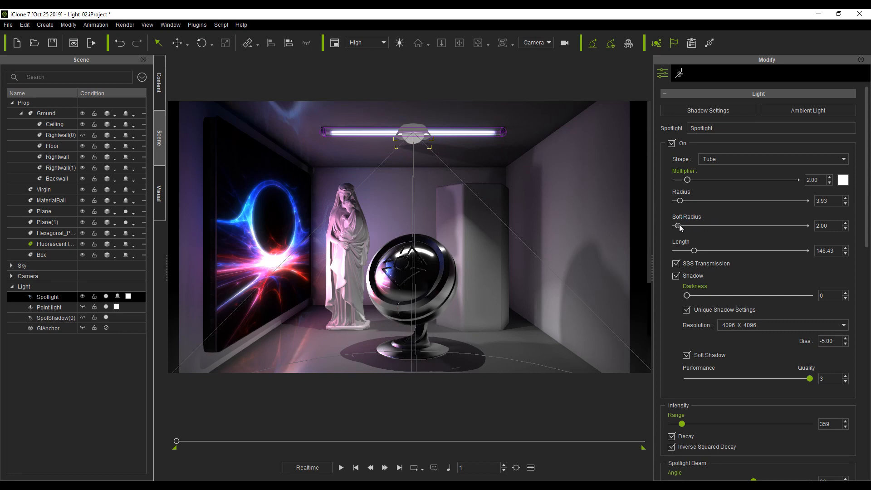
pyautogui.moveTo(672, 225); pyautogui.dragTo(681, 225)
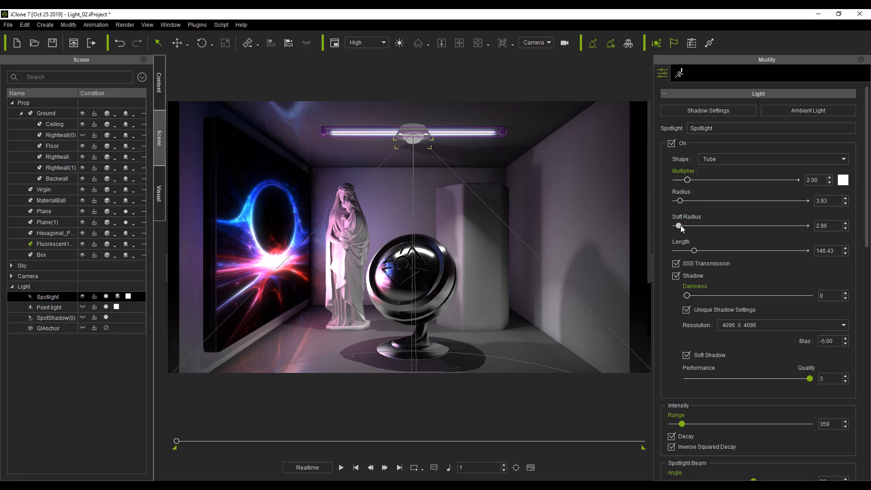
pyautogui.moveTo(680, 225); pyautogui.dragTo(701, 225)
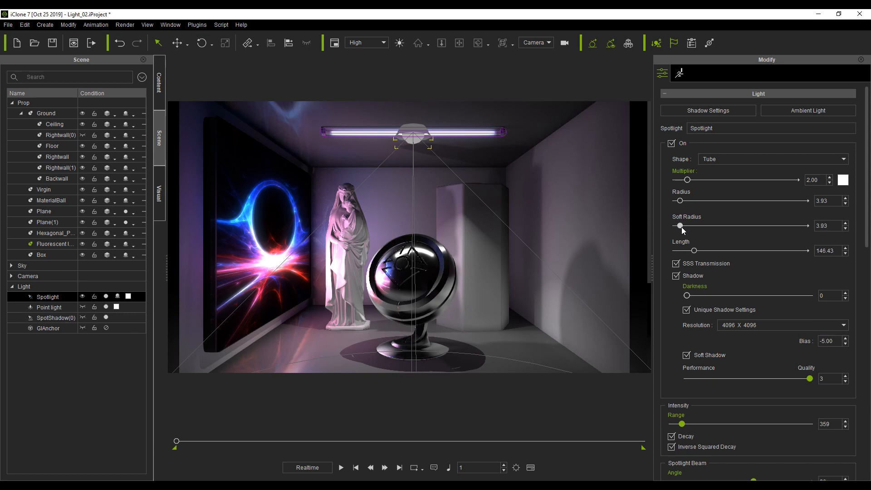
pyautogui.moveTo(673, 224); pyautogui.dragTo(680, 225)
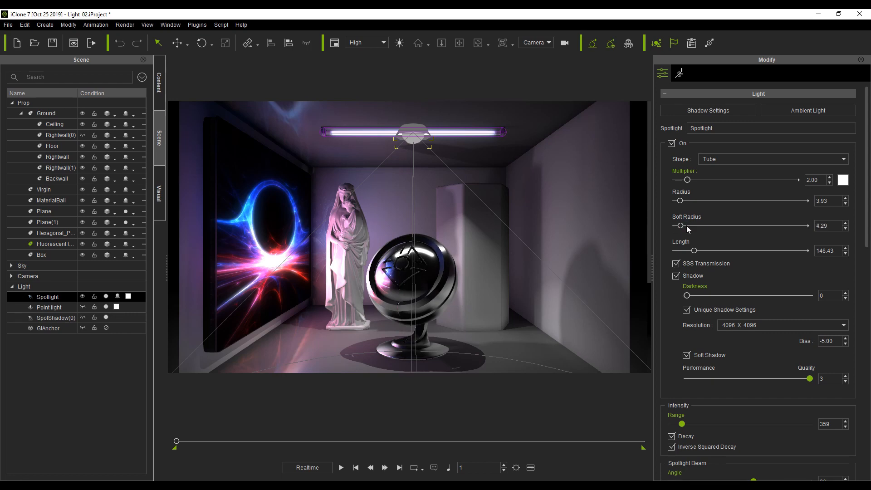
pyautogui.moveTo(681, 231)
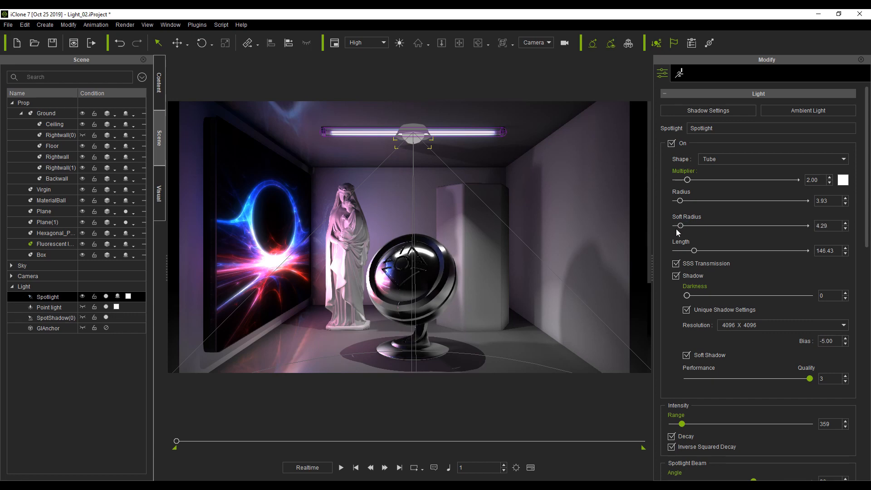